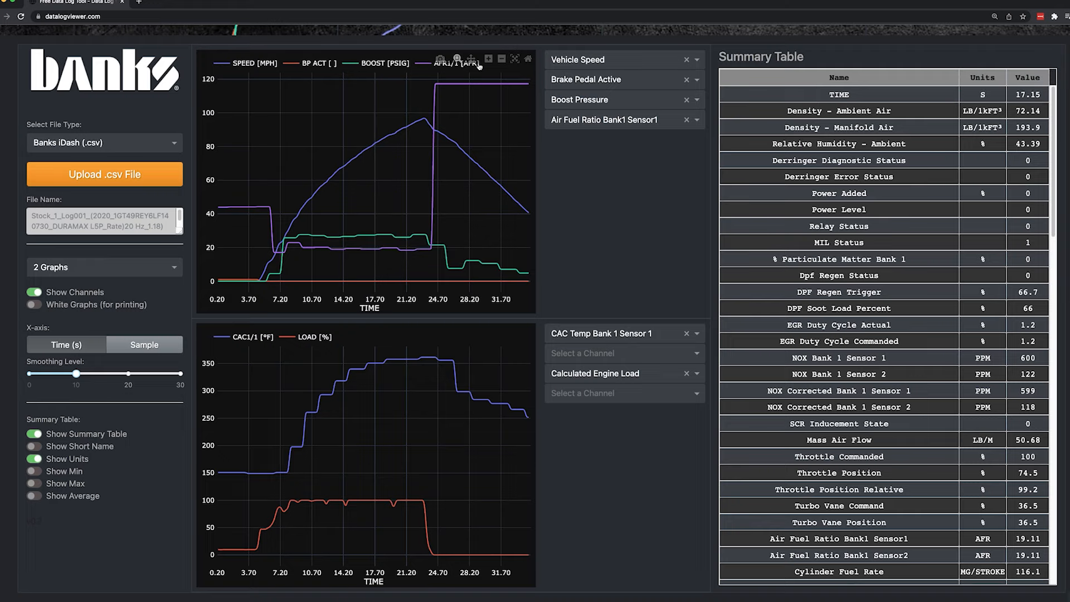
Reload datalogviewer.com so the default sample log shows only Vehicle Speed plotted.
left_click(488, 57)
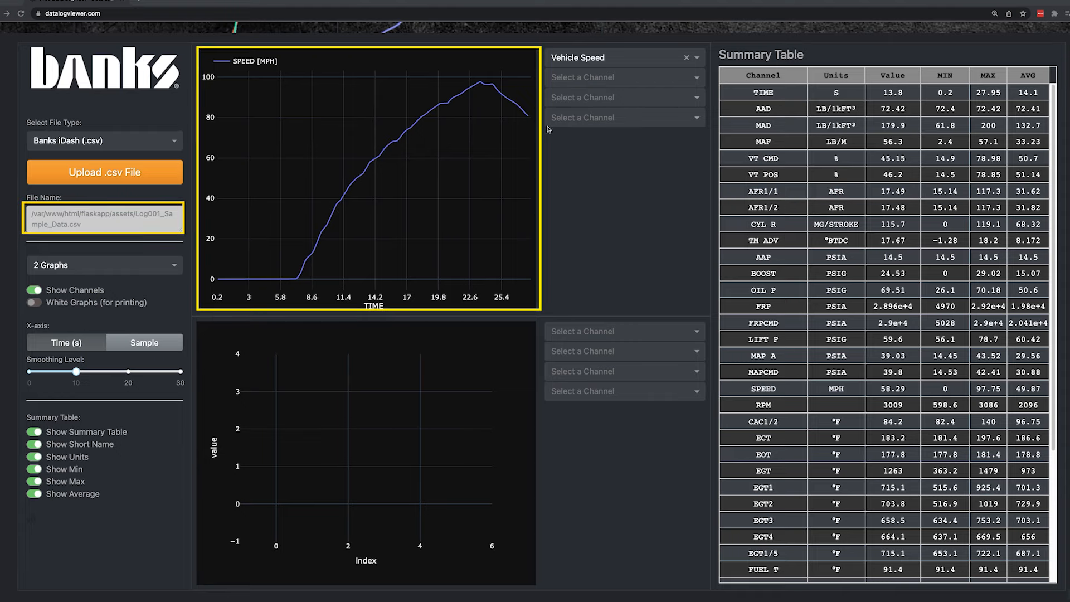
Upload the Stock_1_Log001 Duramax L5P .csv from Downloads, replacing the sample log.
left_click(104, 172)
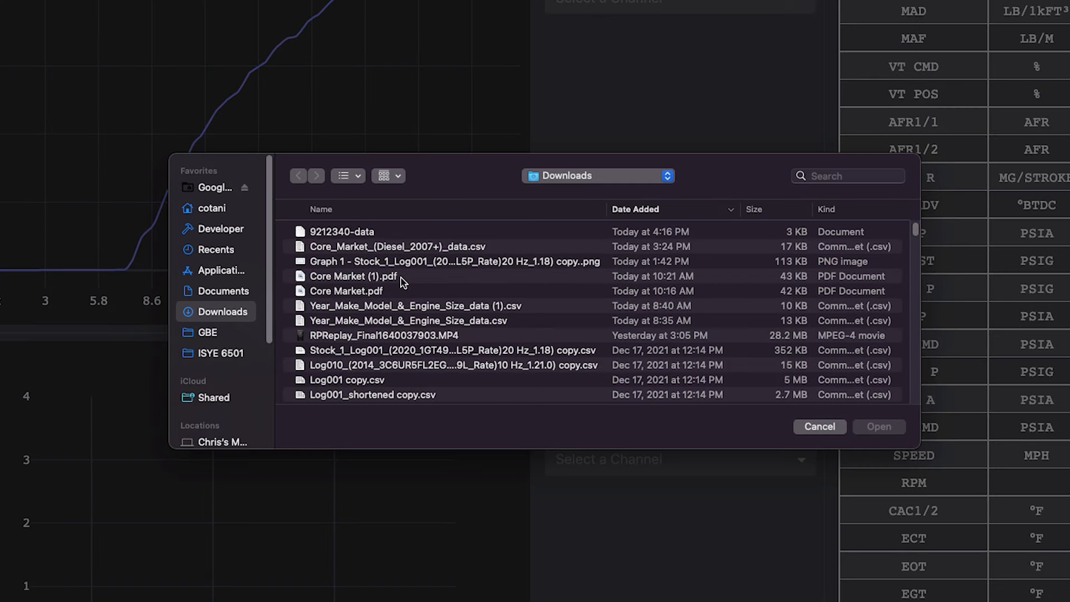
left_click(419, 350)
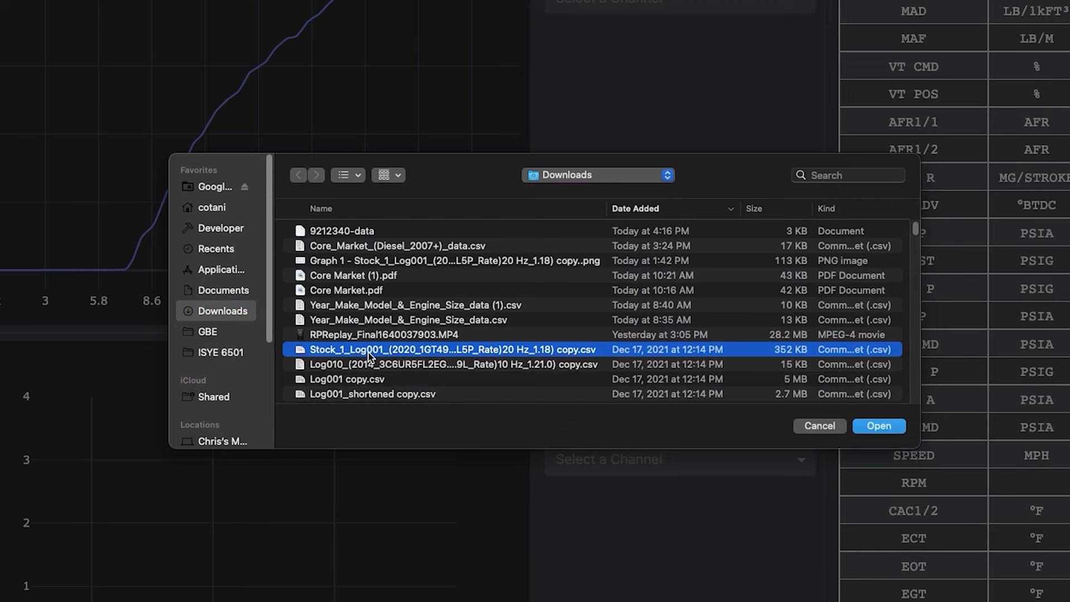
left_click(878, 426)
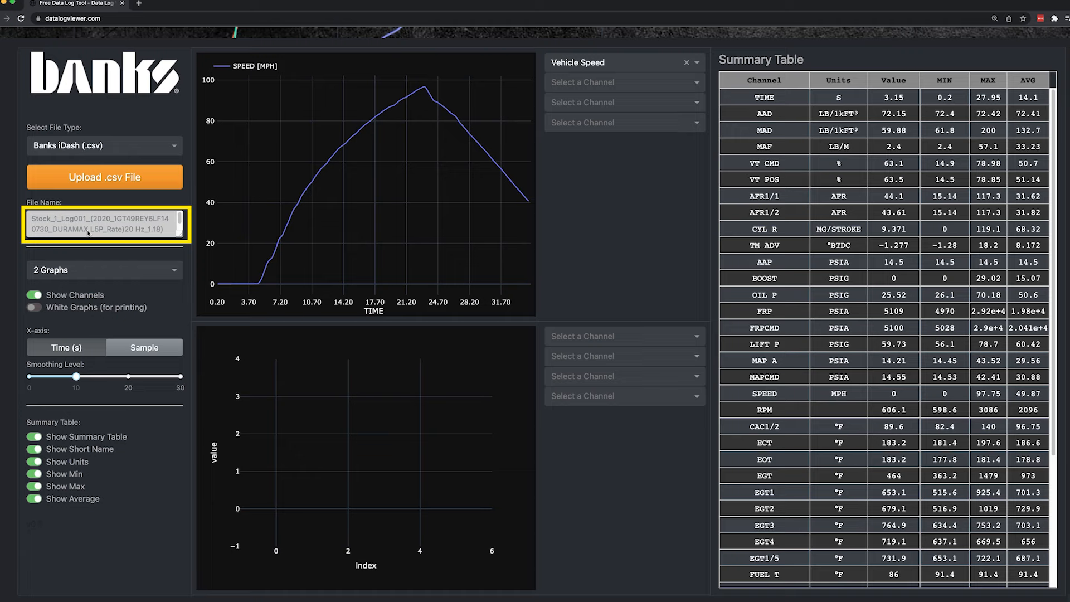
mouse_move(345, 170)
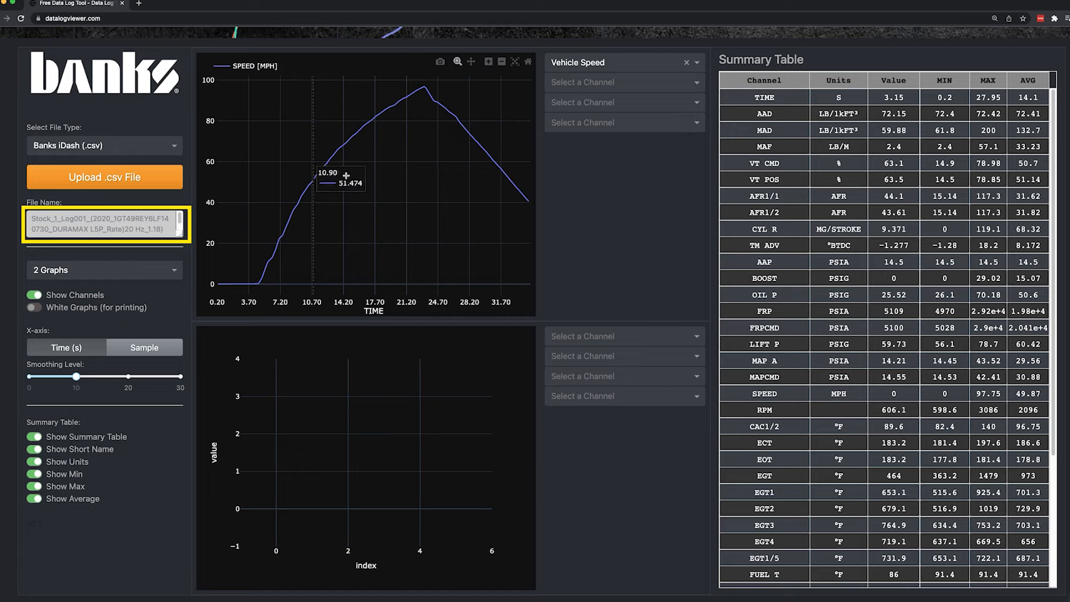
mouse_move(376, 155)
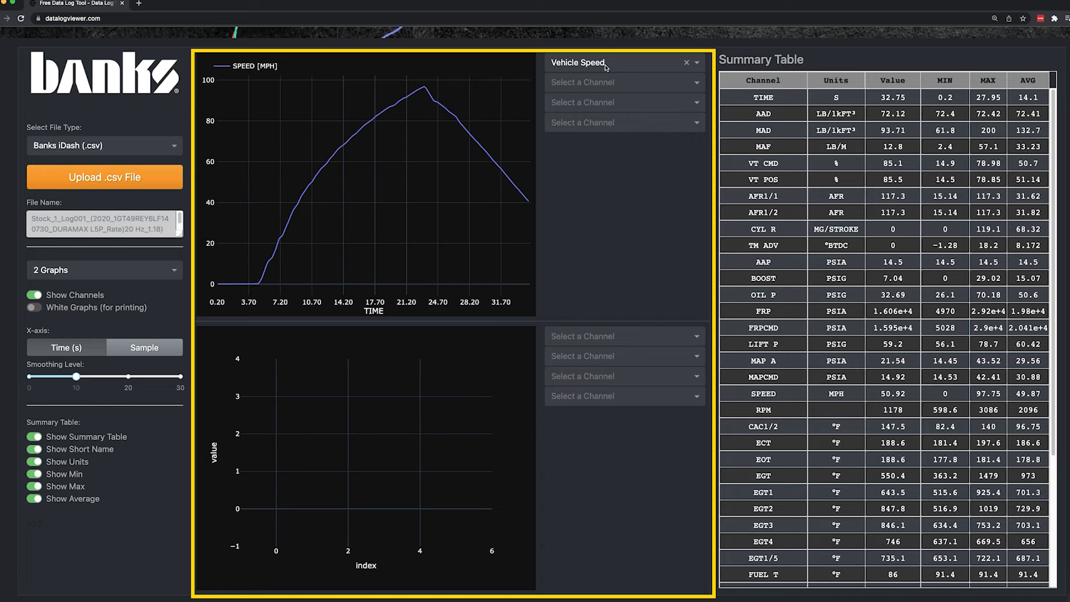
mouse_move(421, 127)
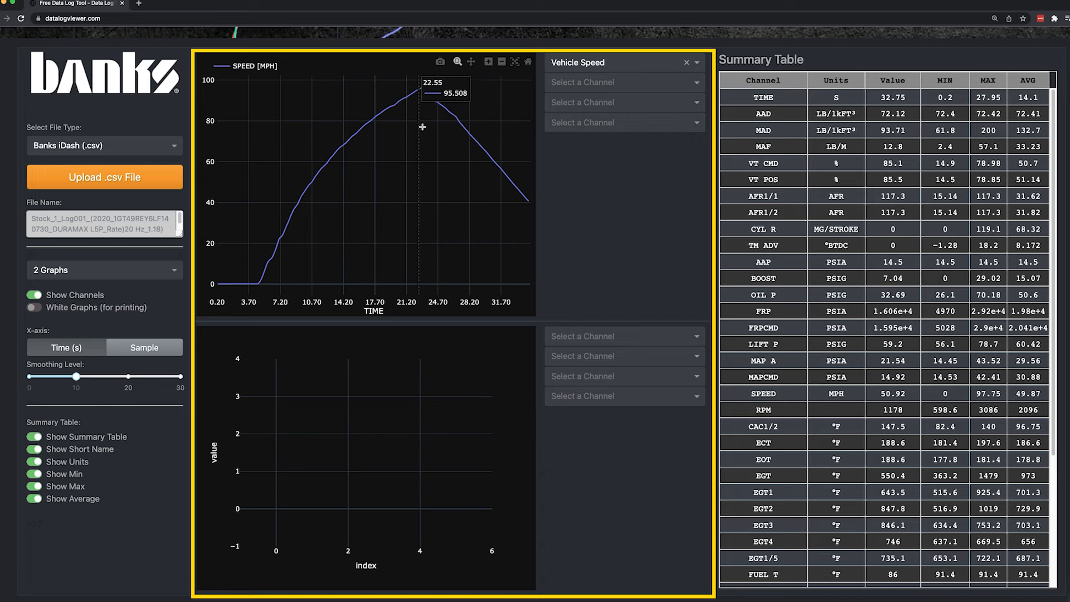
Add Brake Pedal Active to the top graph and begin adding a channel to the lower graph.
left_click(621, 82)
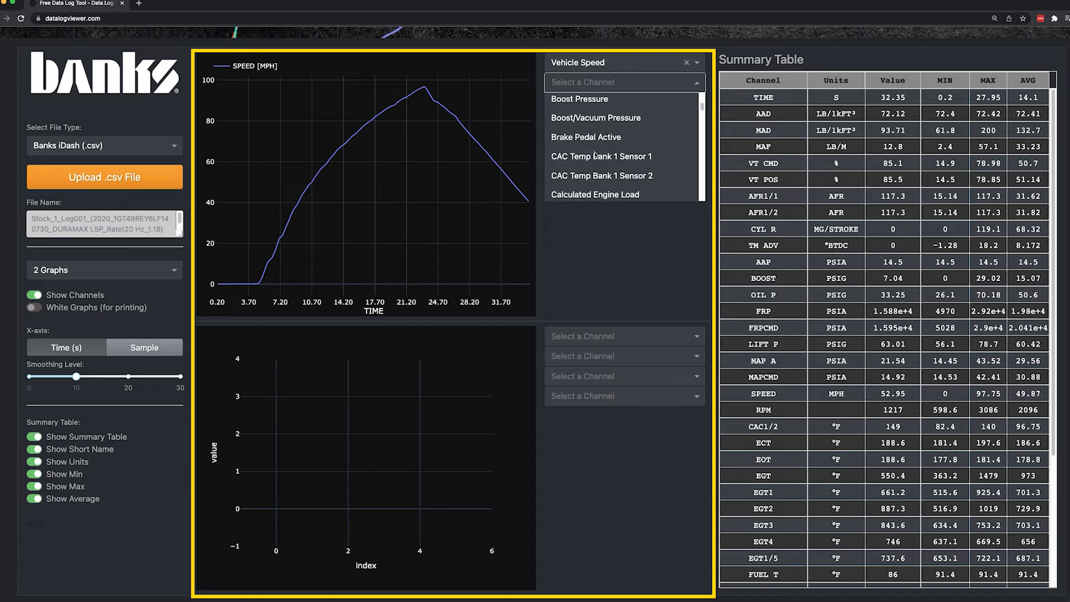
left_click(586, 137)
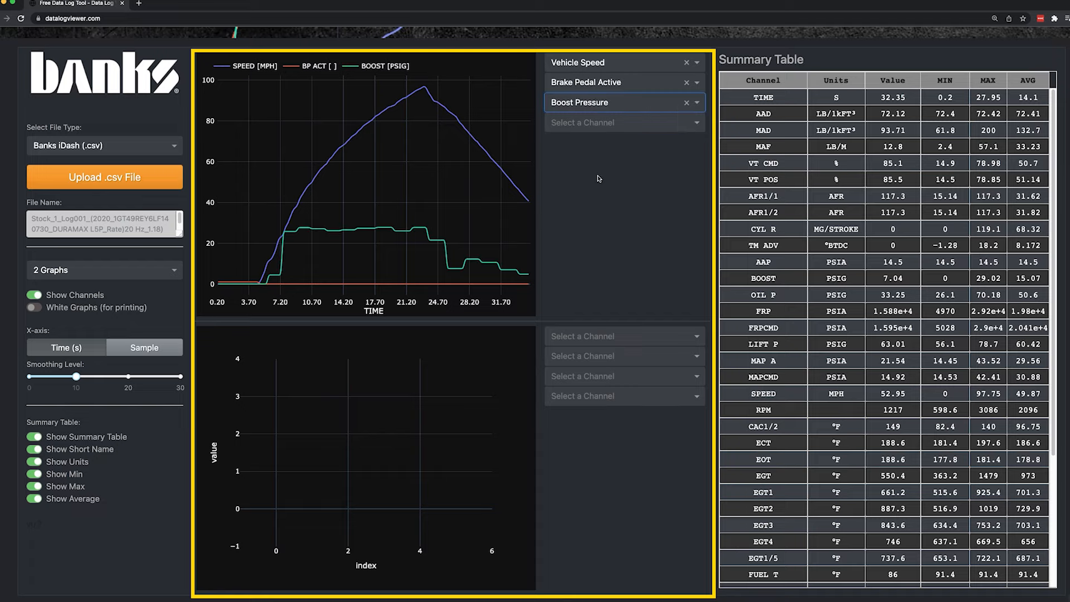
left_click(624, 336)
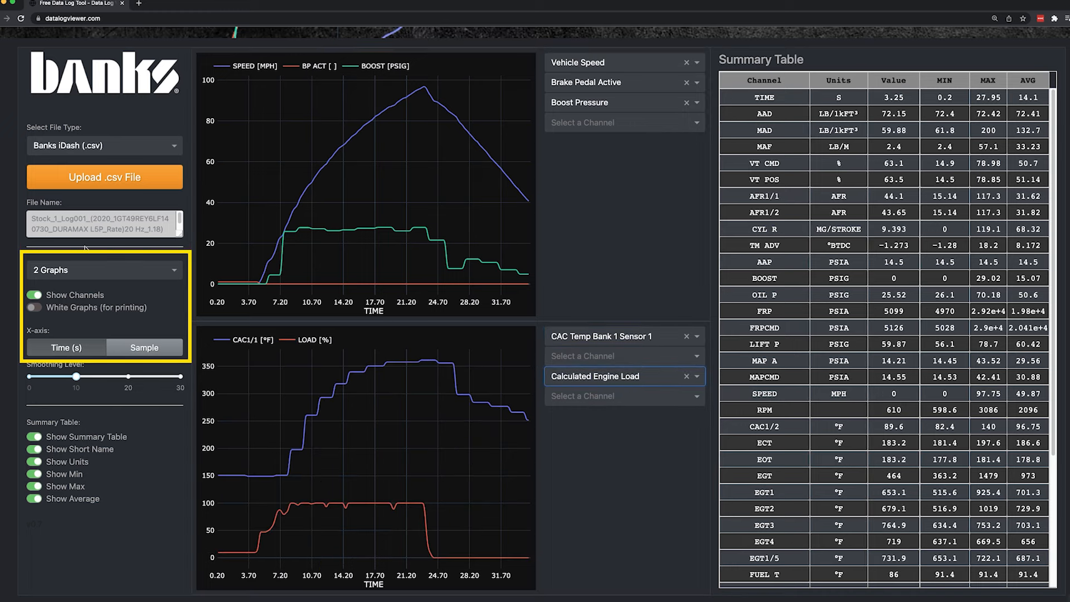
left_click(105, 270)
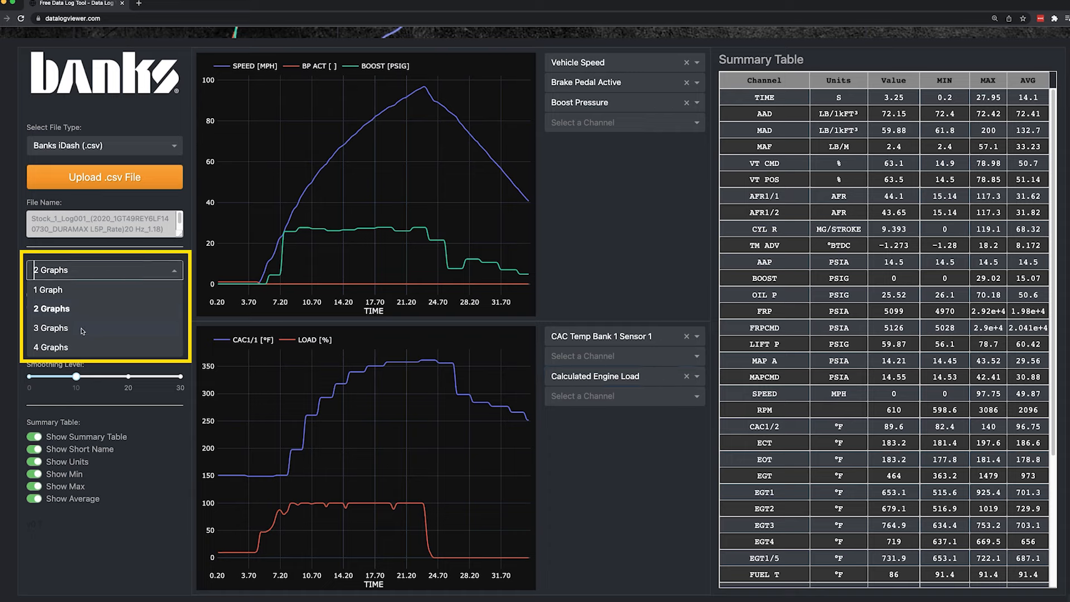
left_click(51, 327)
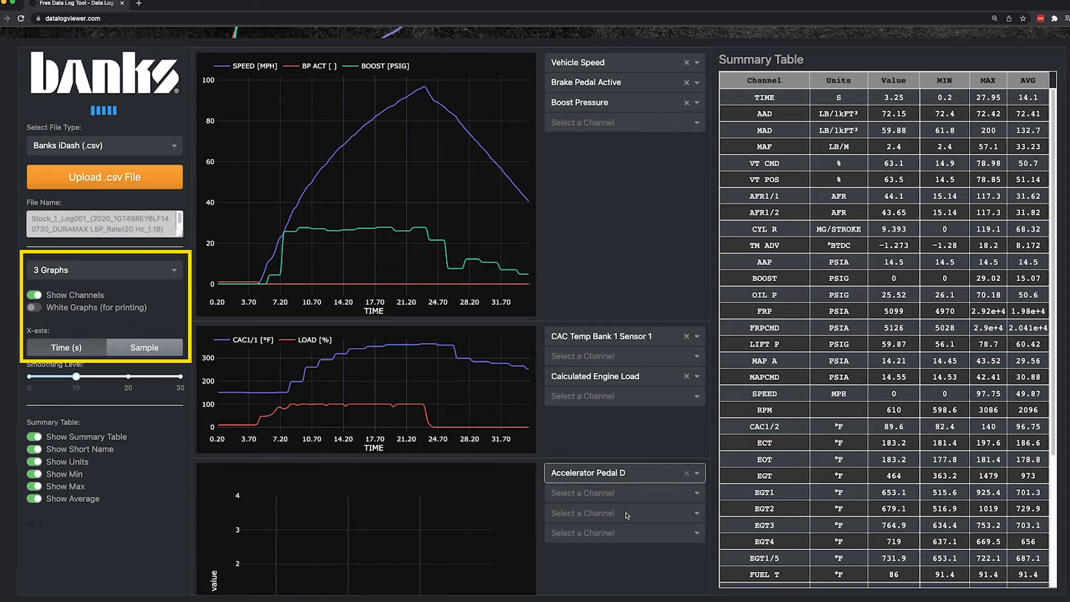
left_click(105, 269)
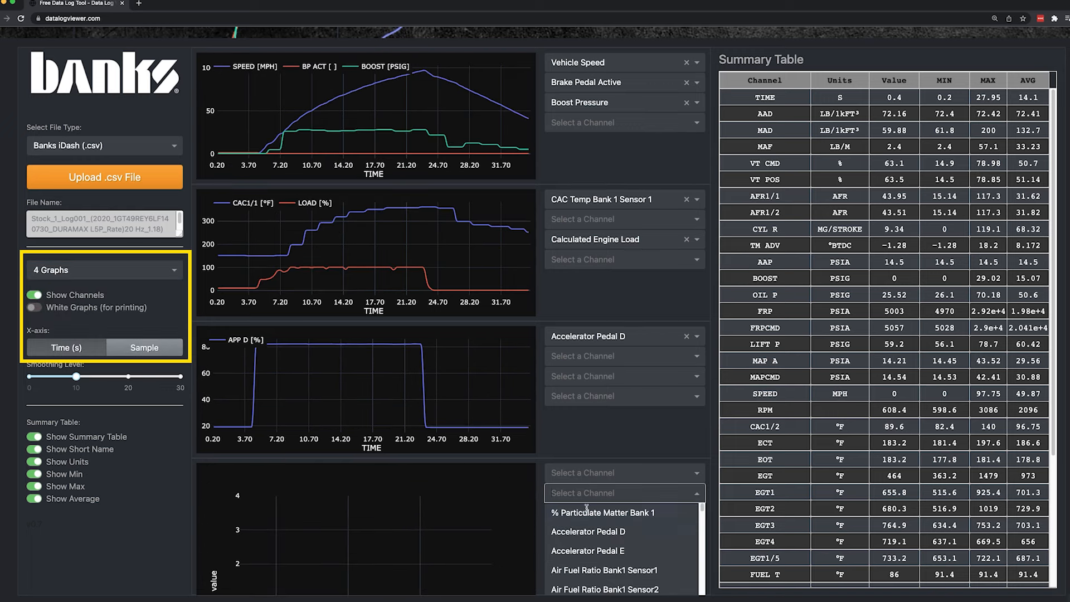
left_click(588, 531)
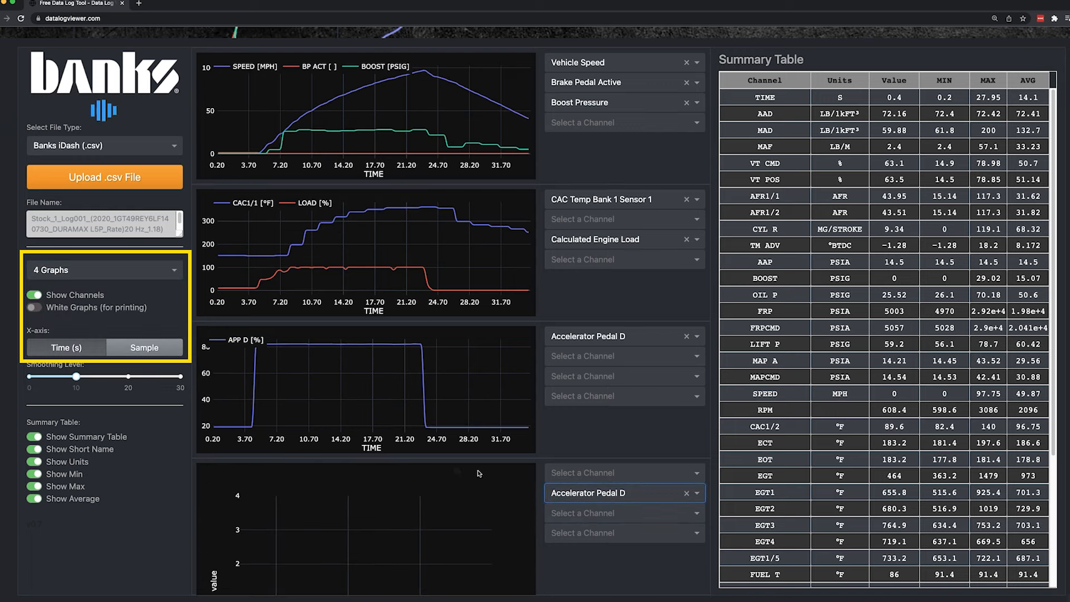
left_click(105, 270)
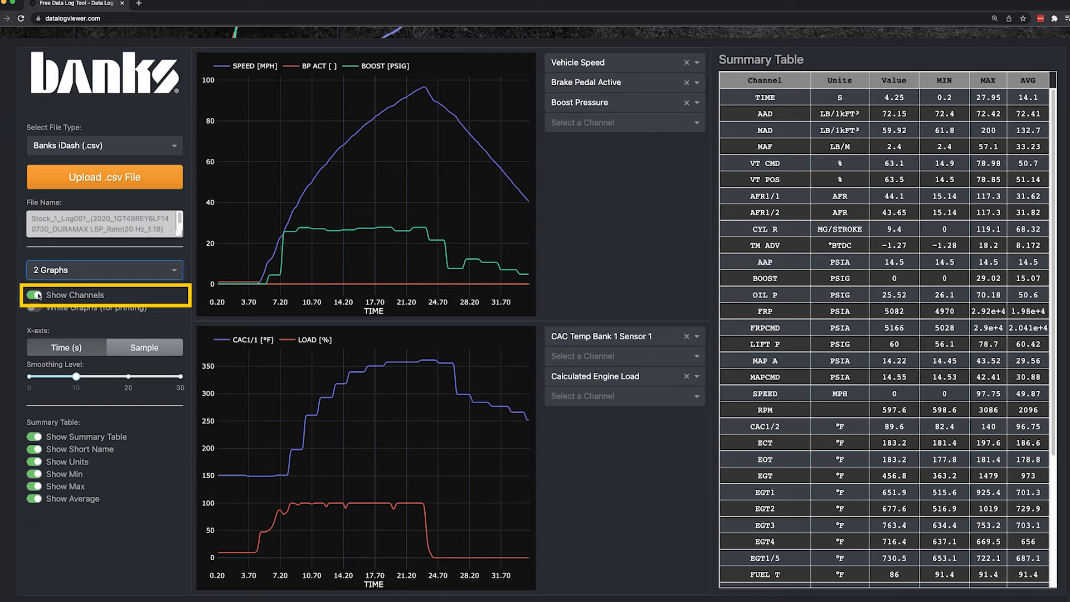
Toggle Show Channels, then add Air Fuel Ratio Bank1 Sensor1 as the top graph's fourth channel.
left_click(32, 295)
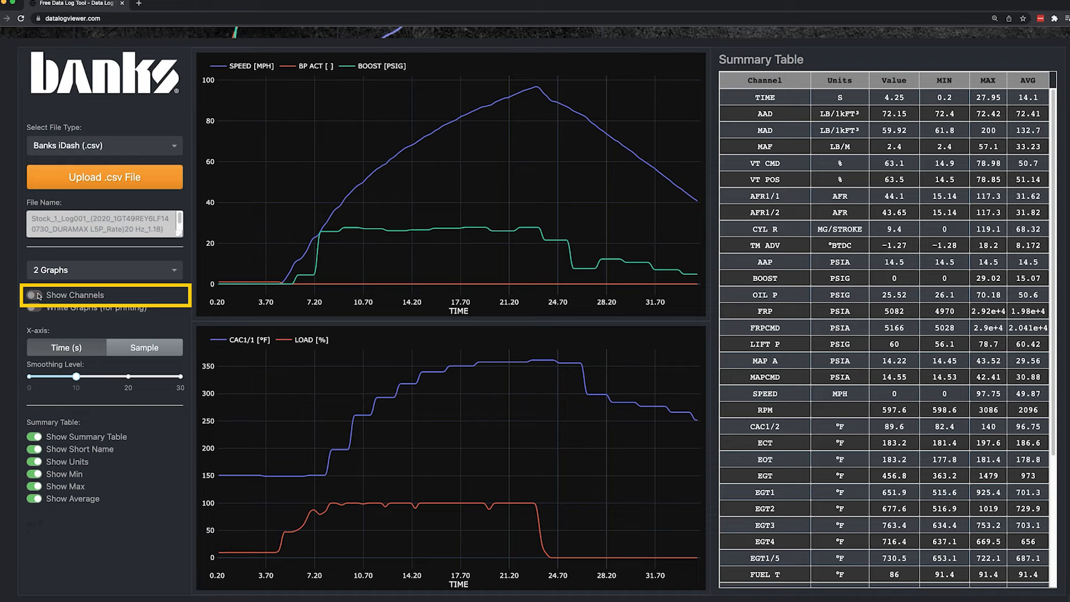
left_click(33, 295)
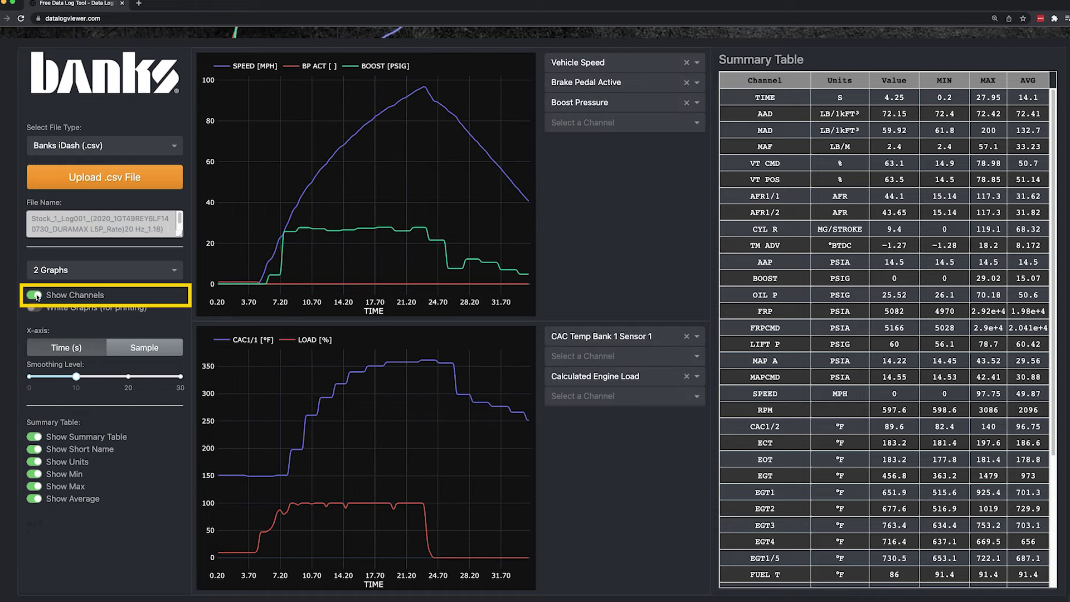
mouse_move(524, 119)
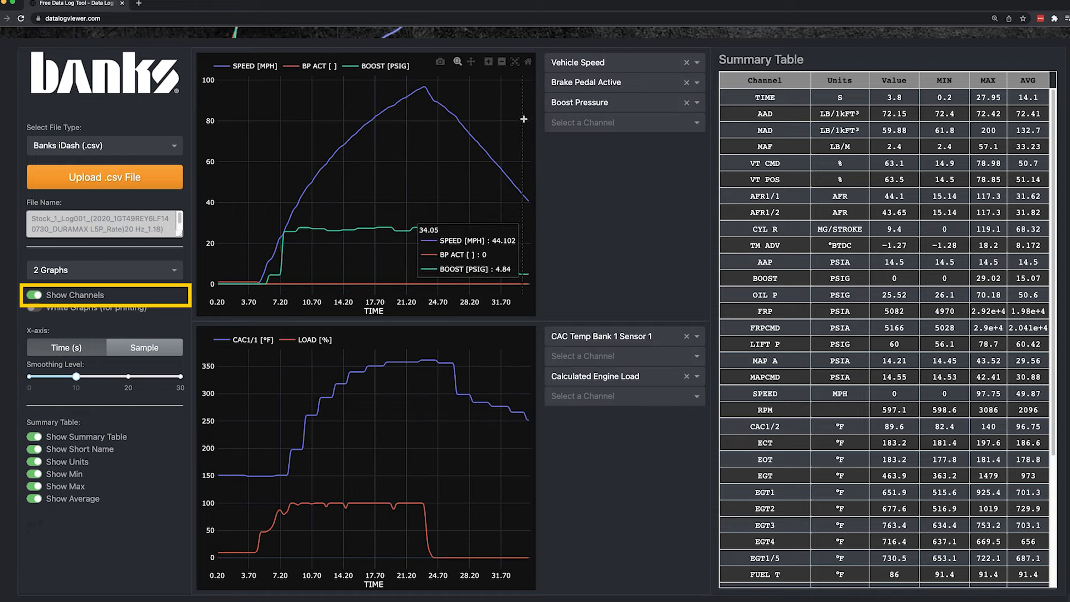
left_click(624, 123)
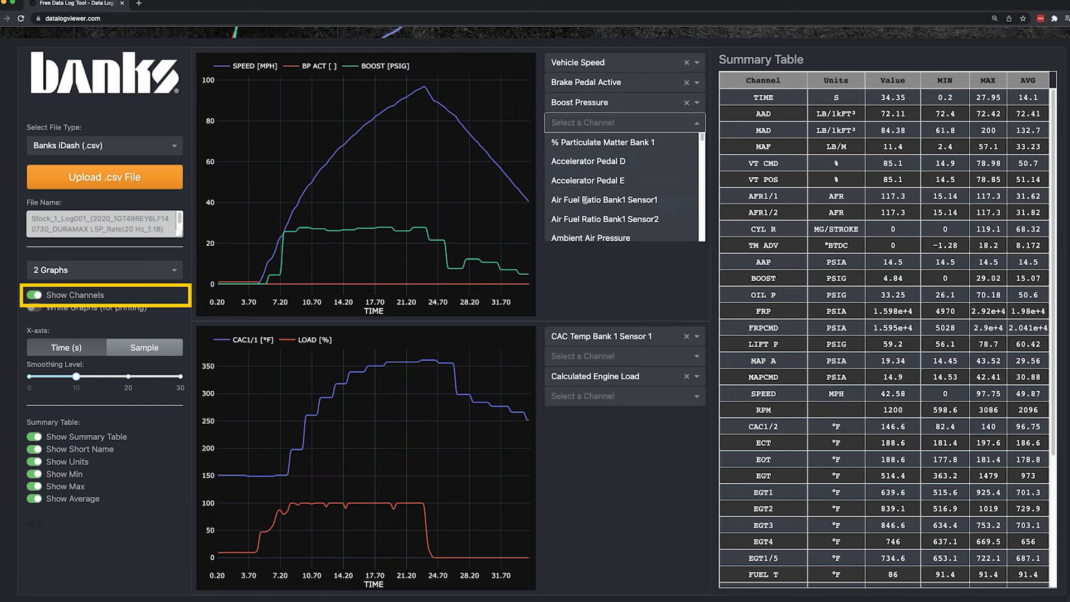
left_click(604, 200)
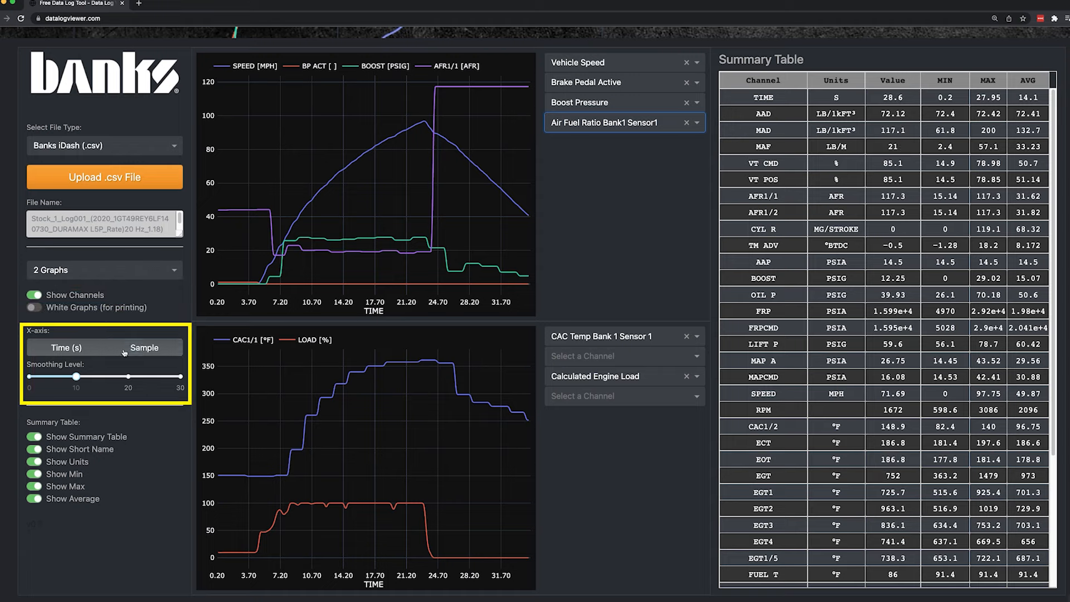
left_click(144, 348)
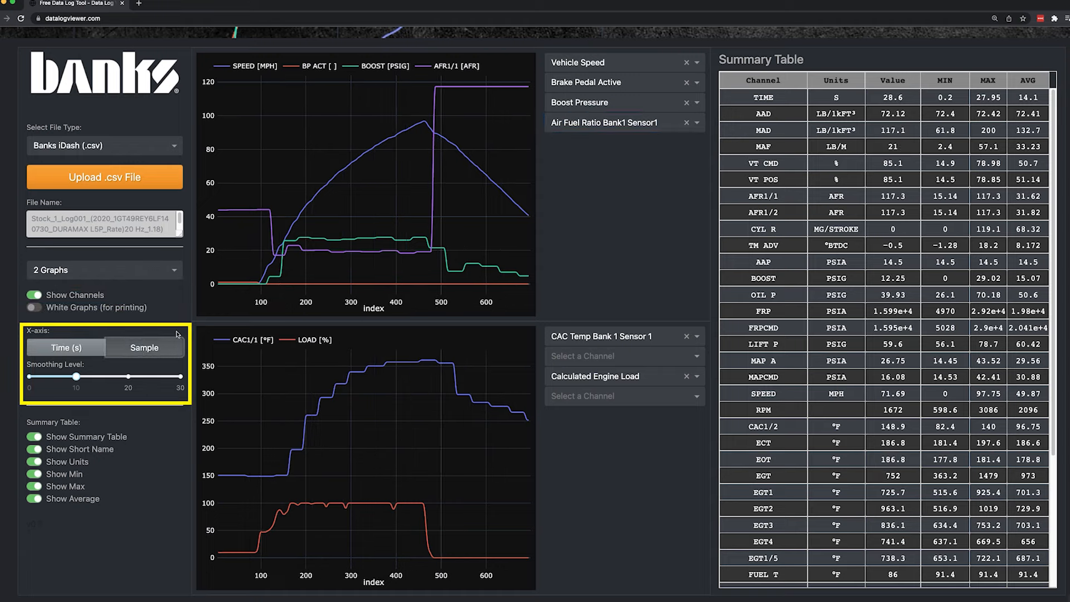
mouse_move(352, 256)
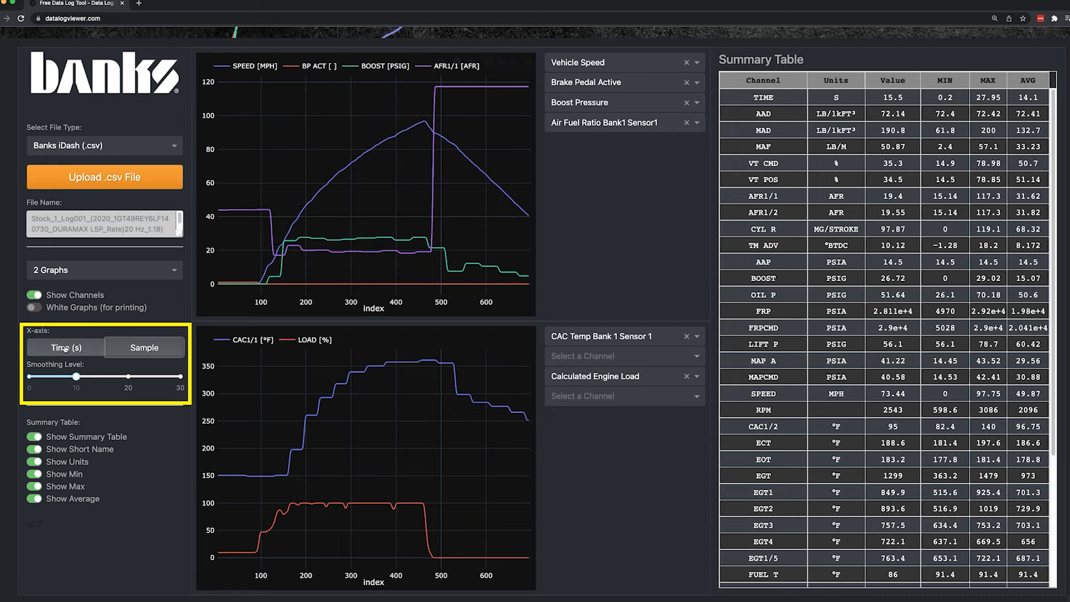
mouse_move(287, 205)
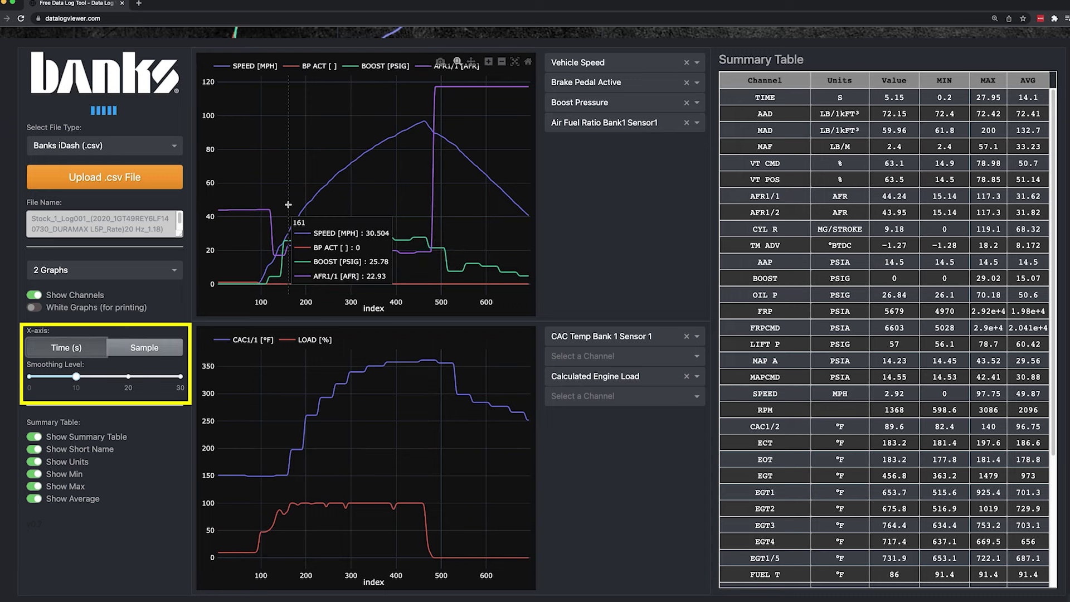
left_click(64, 347)
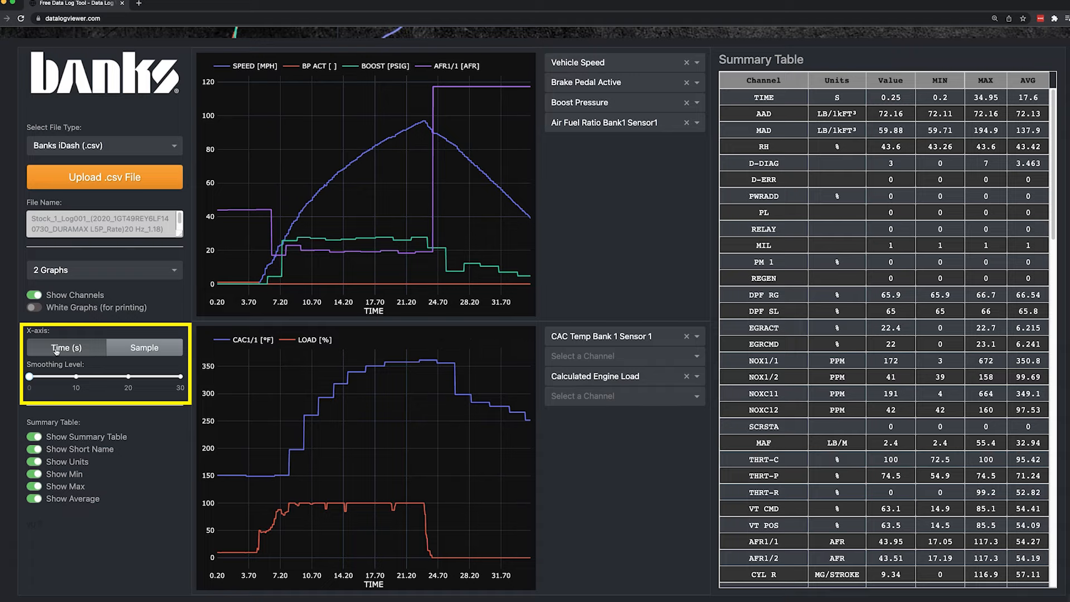
mouse_move(313, 429)
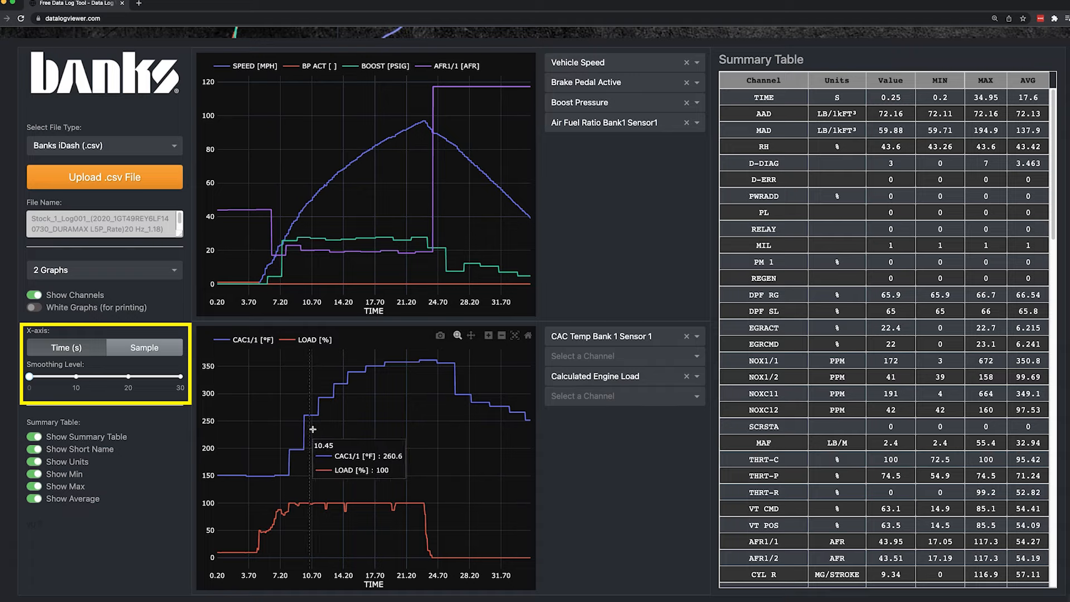
mouse_move(146, 389)
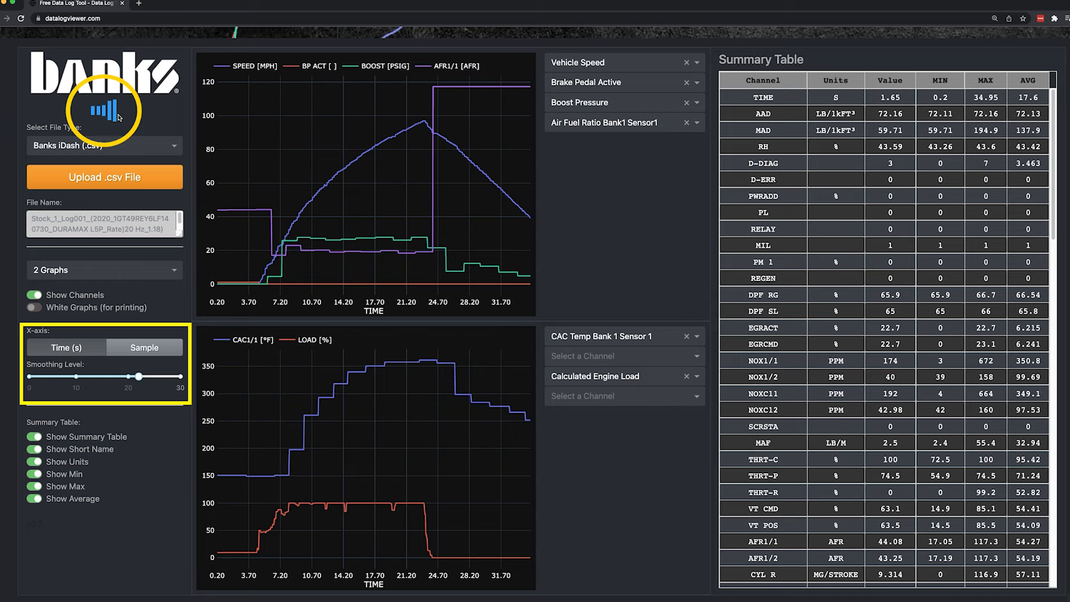
mouse_move(312, 486)
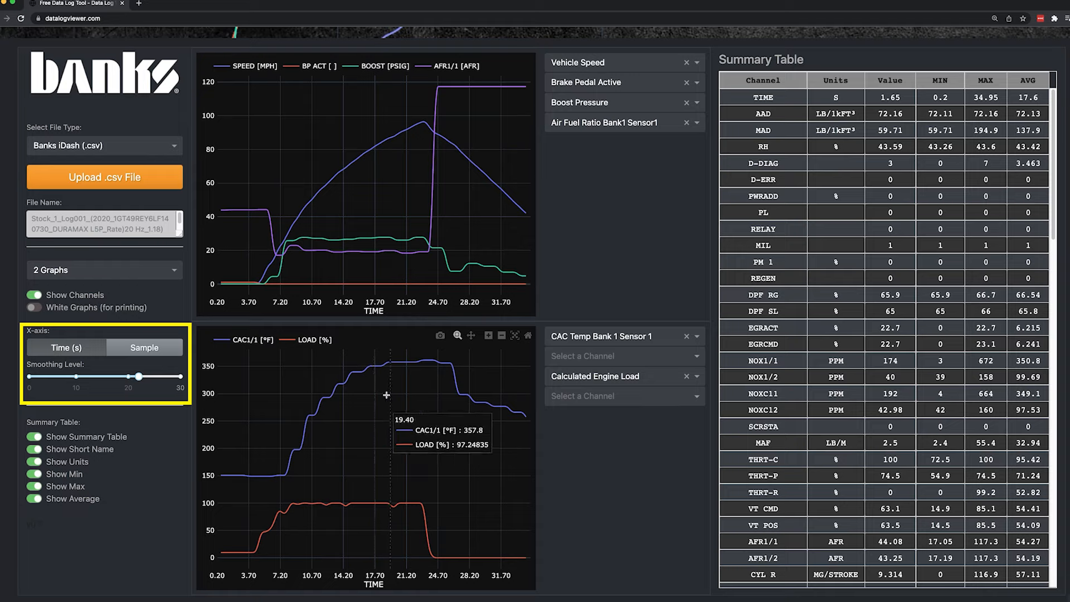
mouse_move(392, 386)
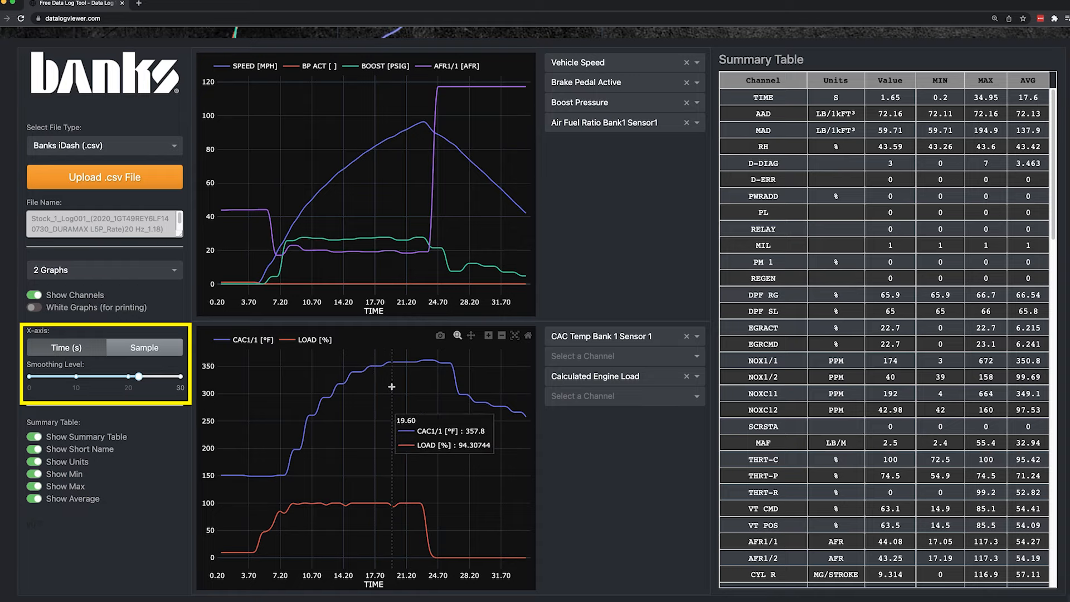
Drag the Smoothing Level slider down from a higher value to settle at 10.
left_click_drag(139, 376, 112, 375)
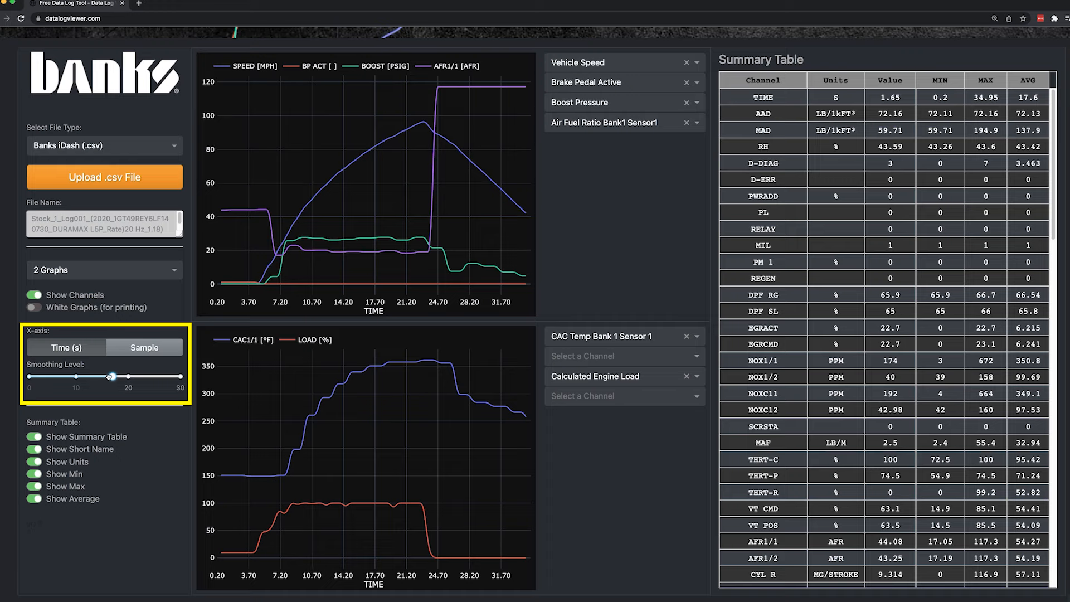
left_click_drag(112, 377, 76, 377)
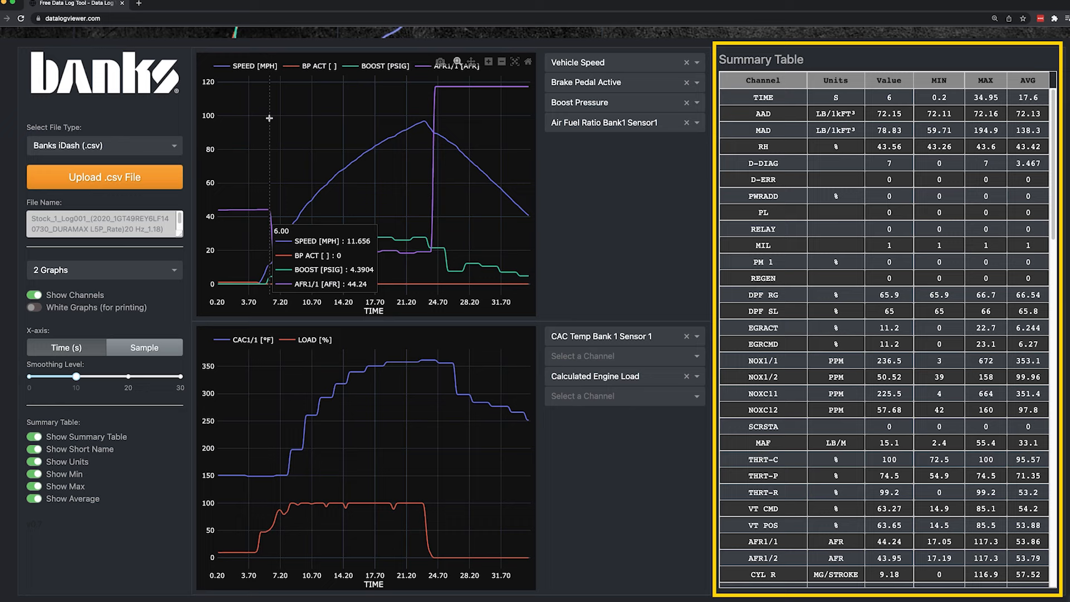
mouse_move(408, 114)
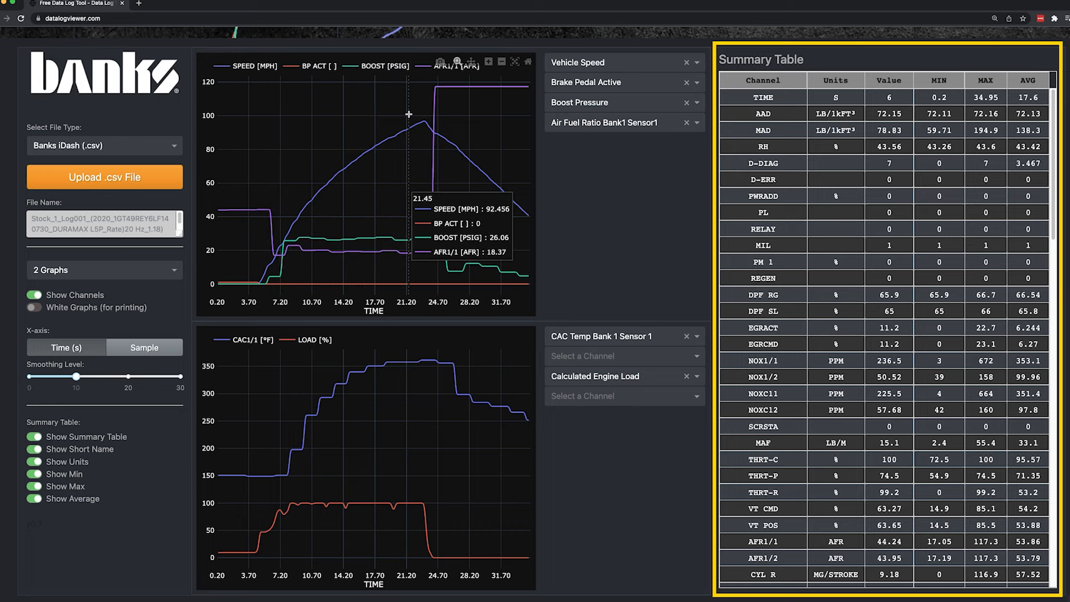
mouse_move(415, 118)
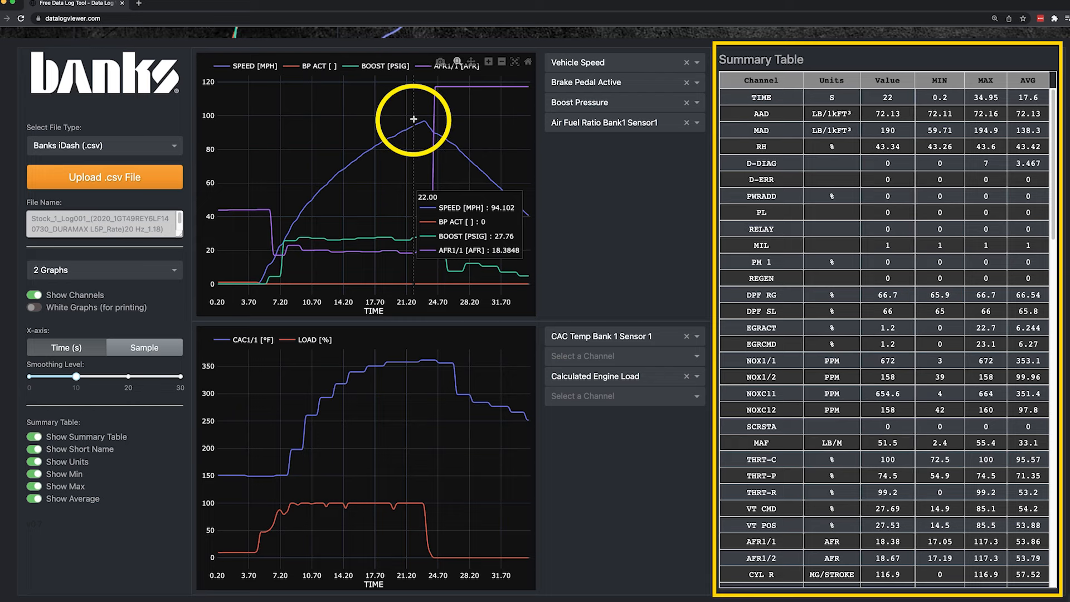
mouse_move(413, 119)
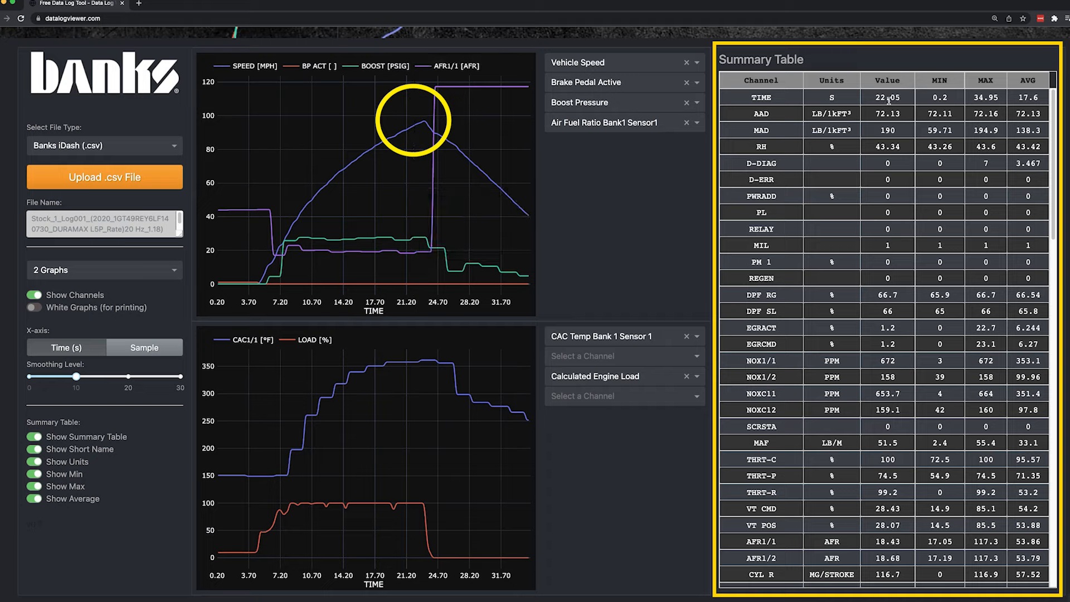
mouse_move(410, 112)
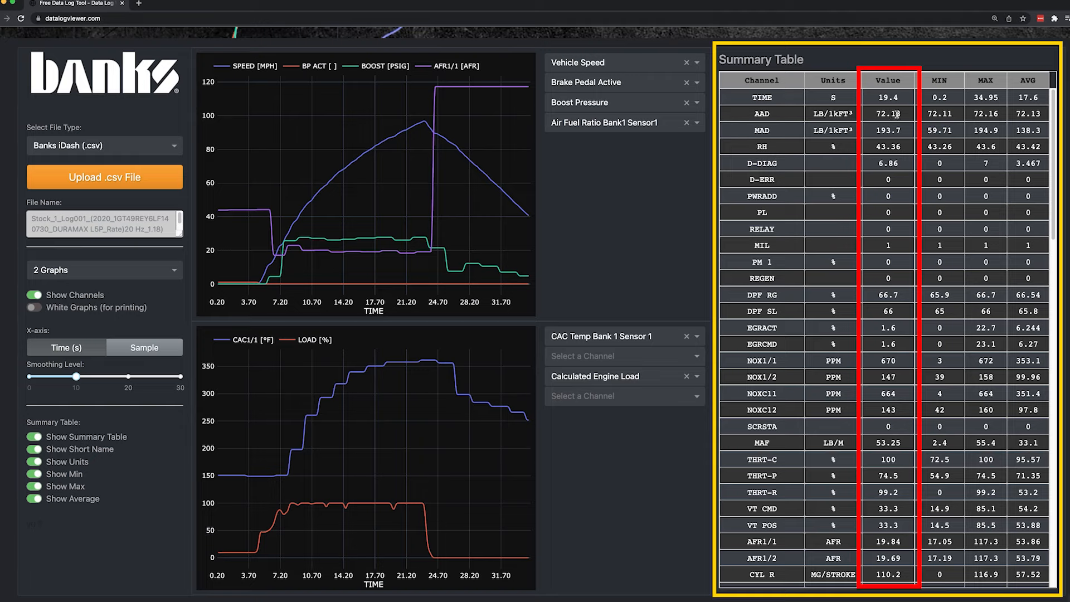
scroll("down", 3)
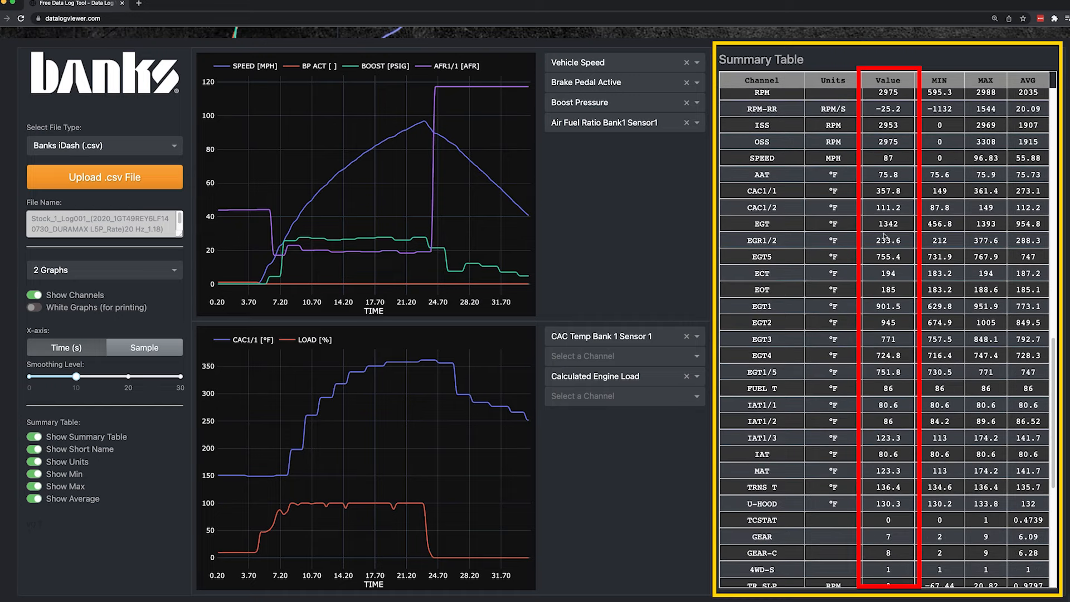
scroll("down", 3)
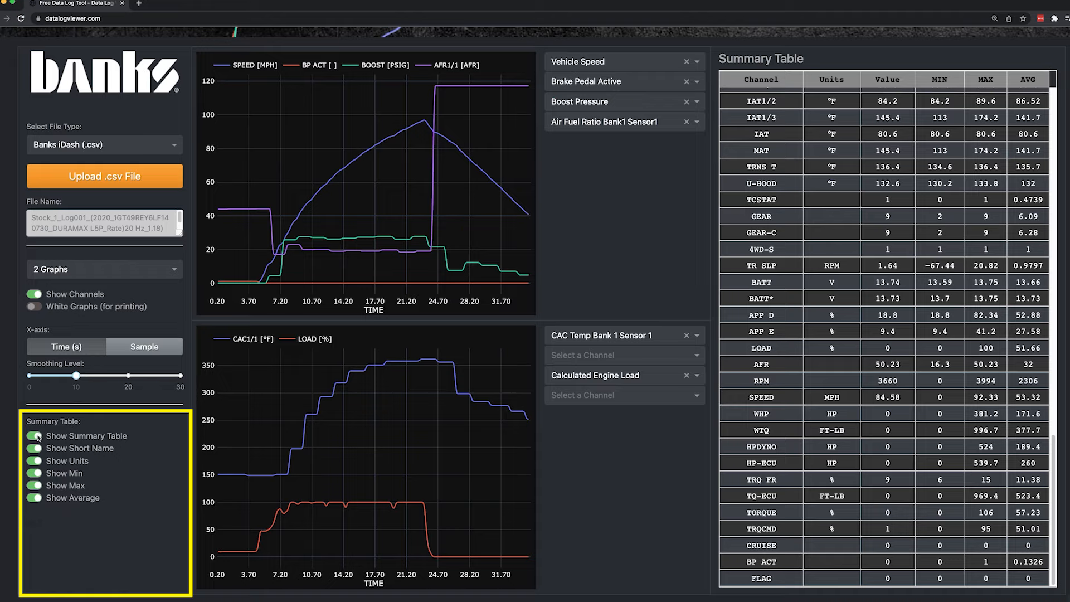
Toggle Show Summary Table and Show Short Name off and back on to compare views.
left_click(34, 436)
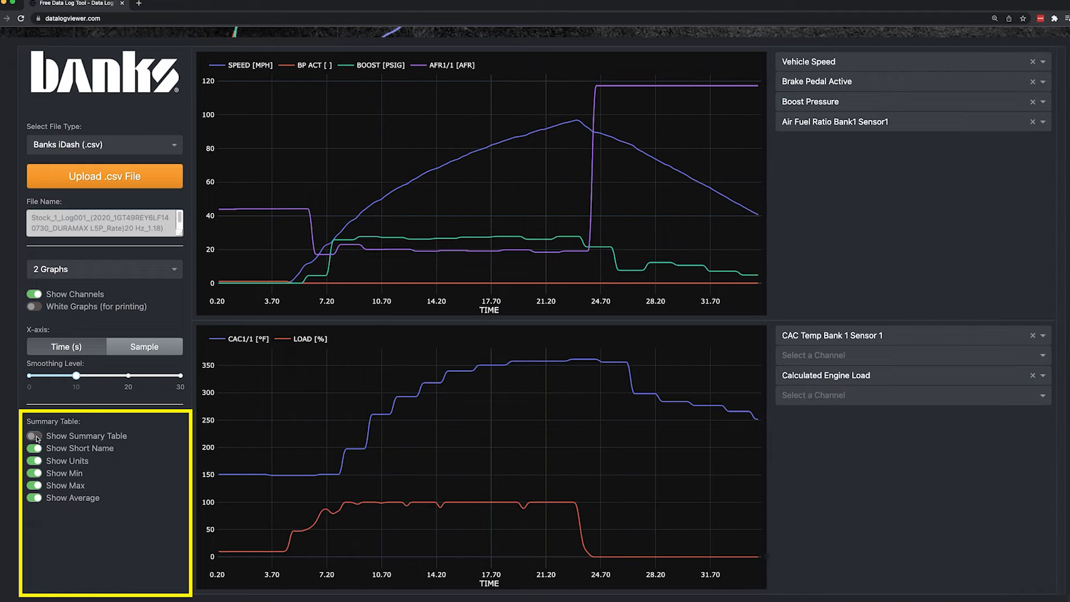
left_click(34, 435)
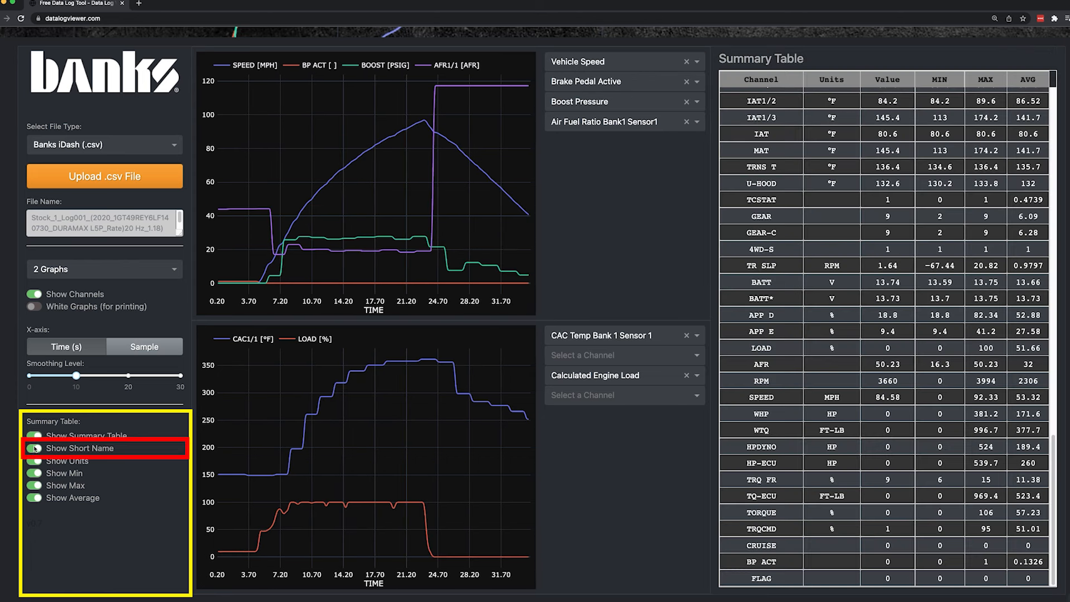
left_click(34, 448)
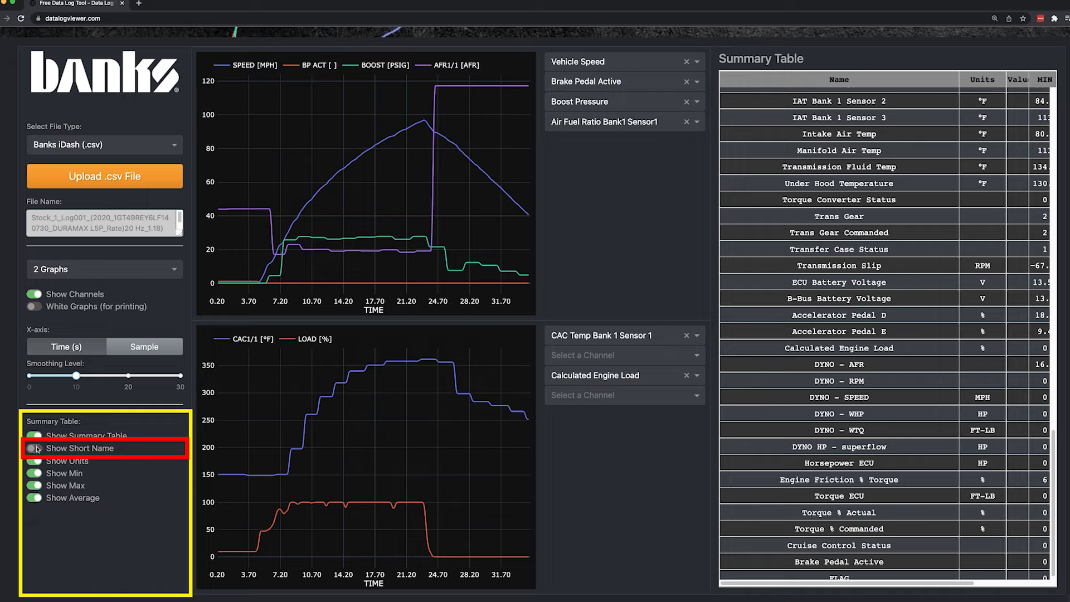
left_click(33, 448)
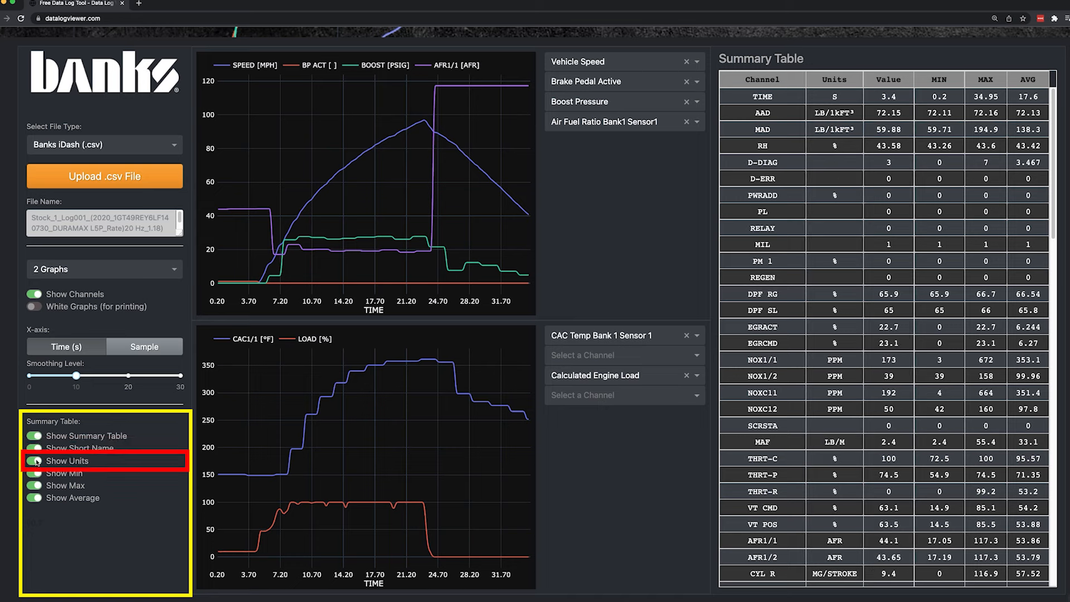
Drop the average column, show full channel names and keep units in the summary table.
left_click(32, 462)
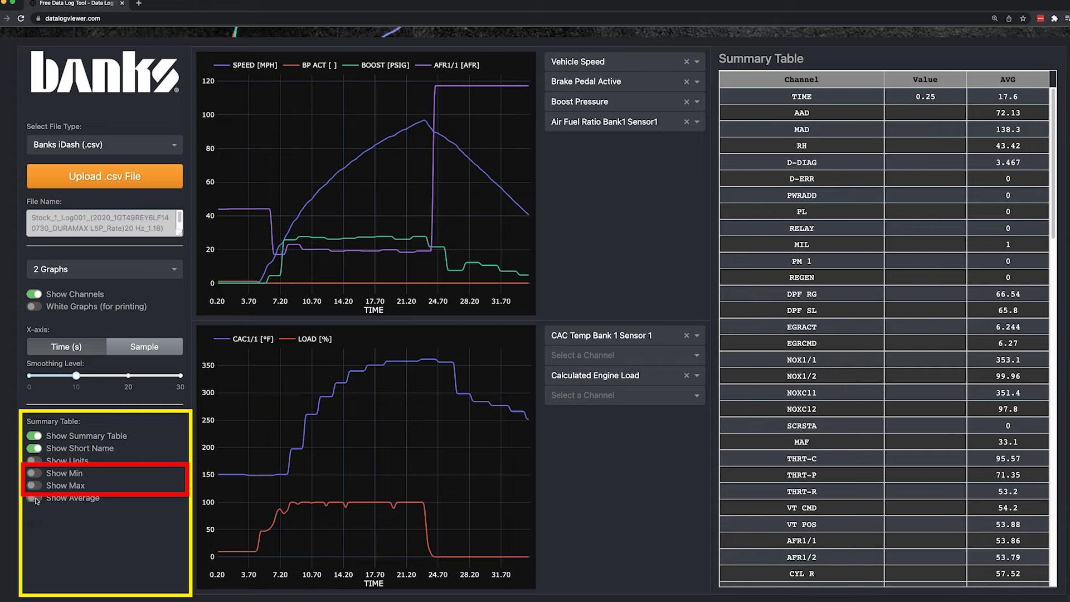
left_click(34, 498)
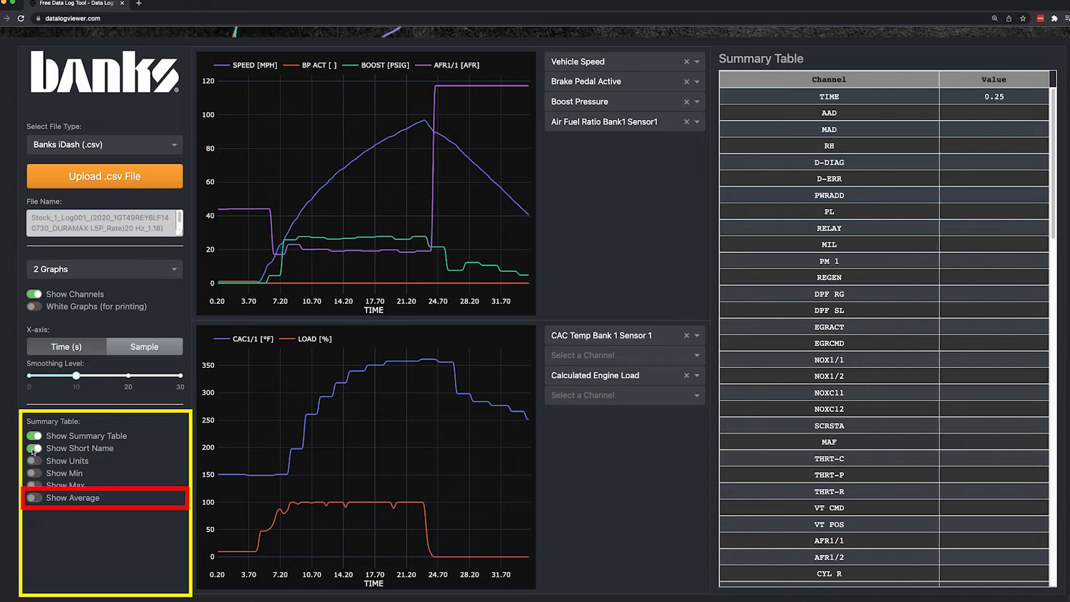
left_click(34, 448)
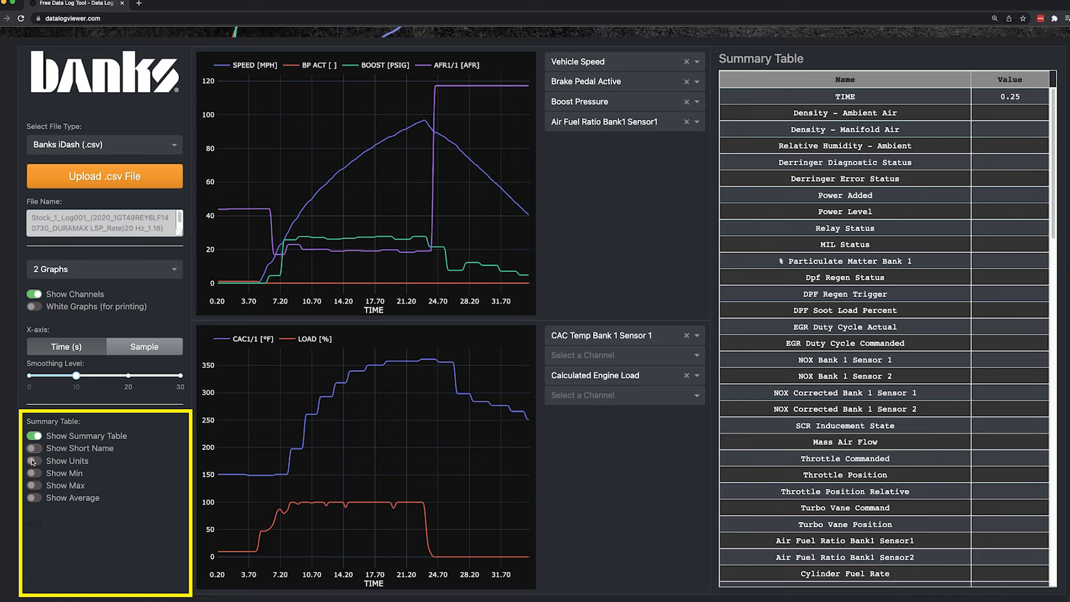
left_click(34, 461)
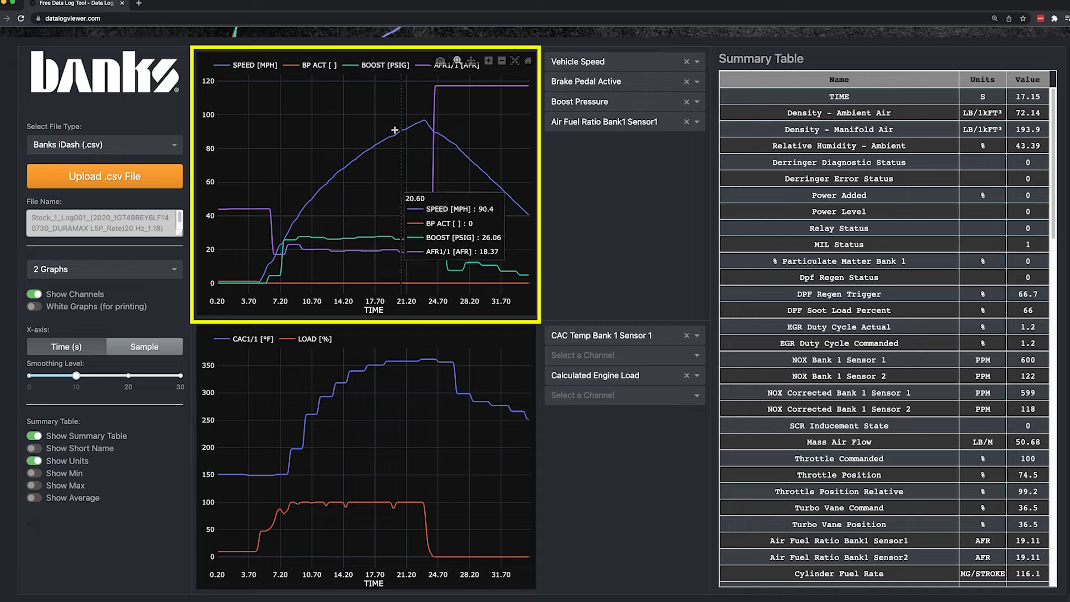
mouse_move(370, 137)
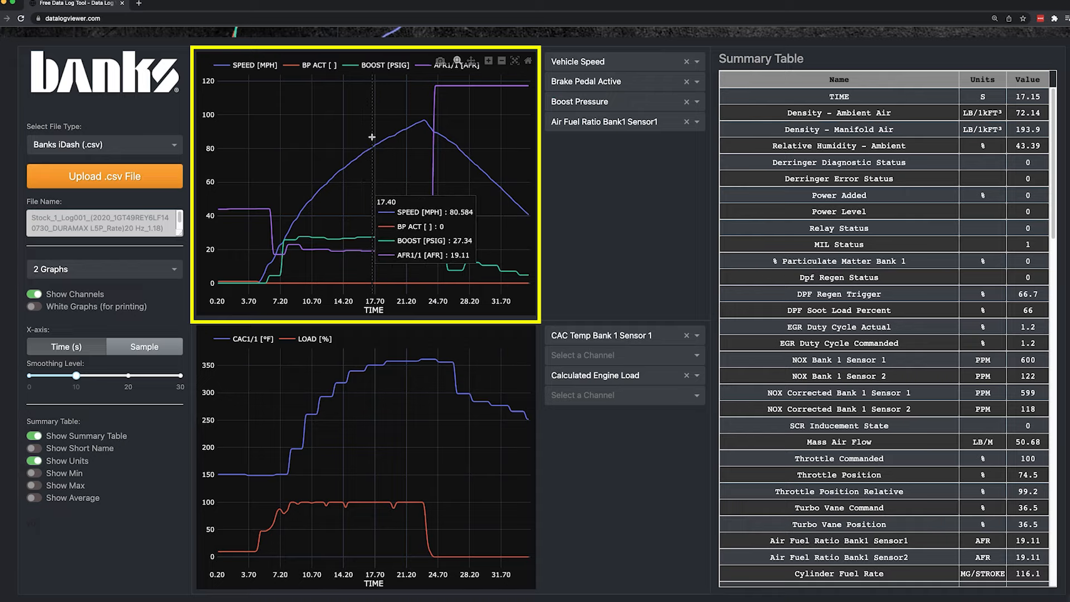
mouse_move(343, 141)
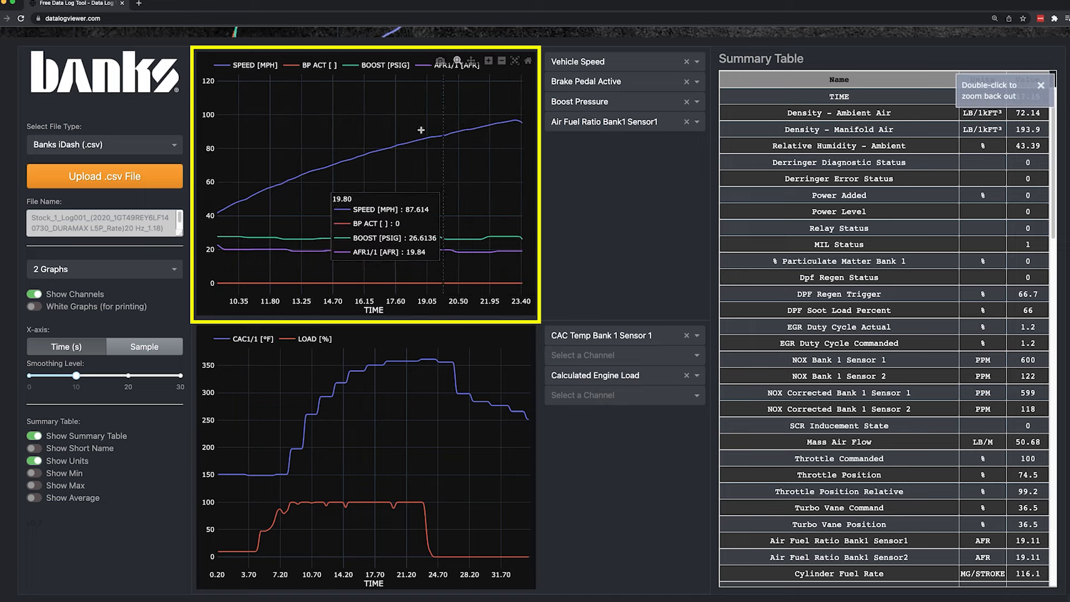
mouse_move(361, 123)
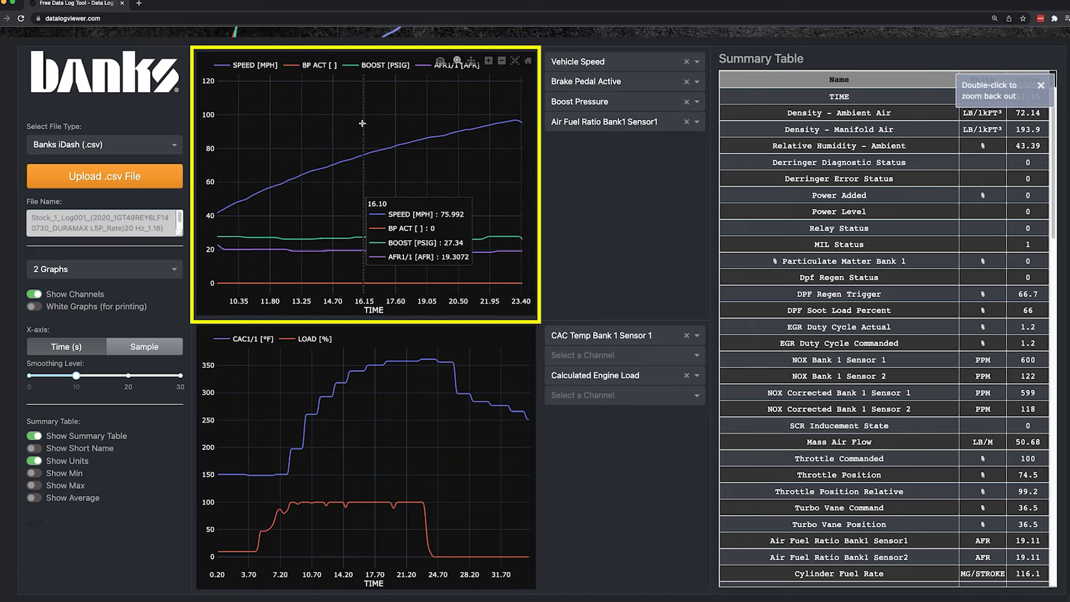
left_click(489, 61)
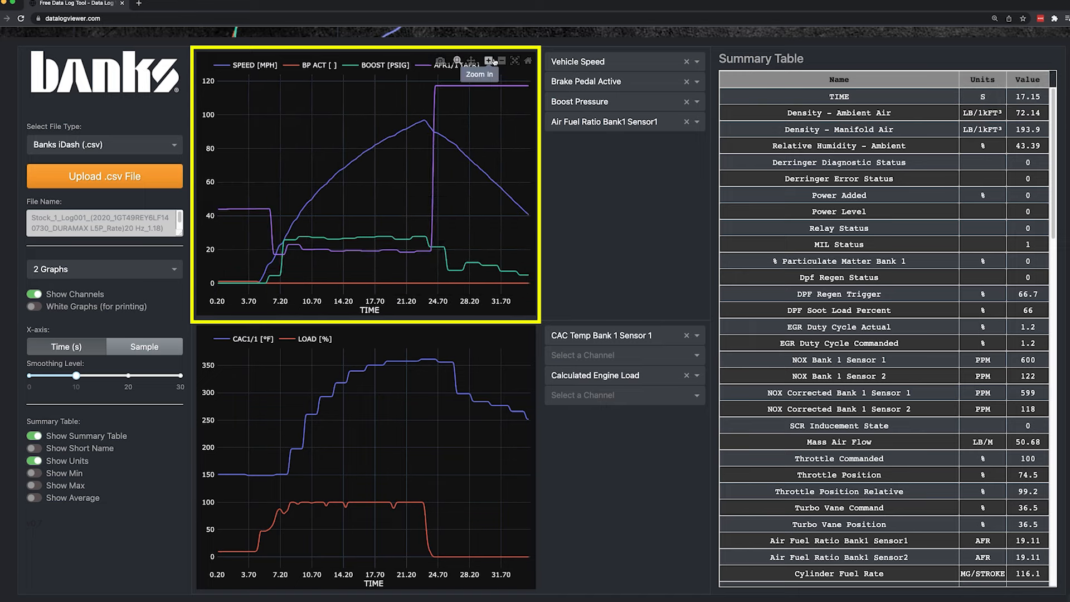
left_click(490, 61)
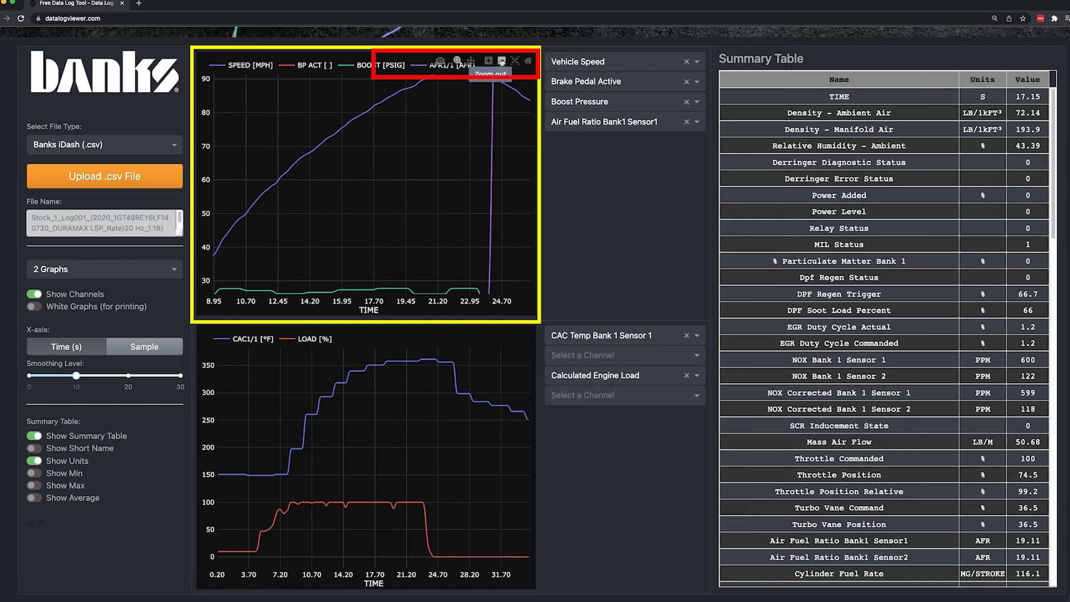
left_click(472, 60)
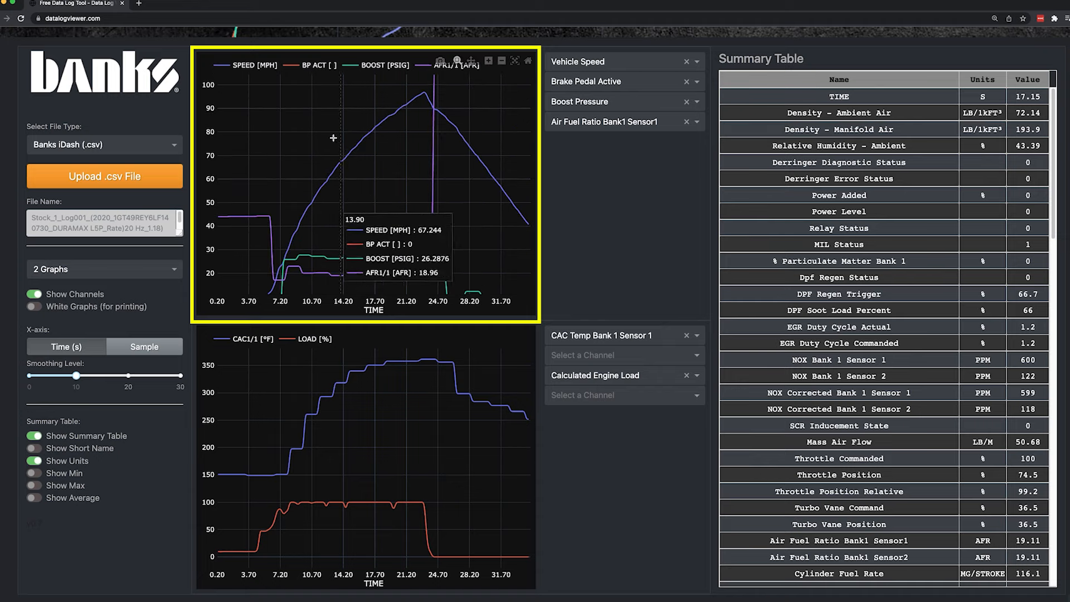
left_click_drag(271, 116, 440, 268)
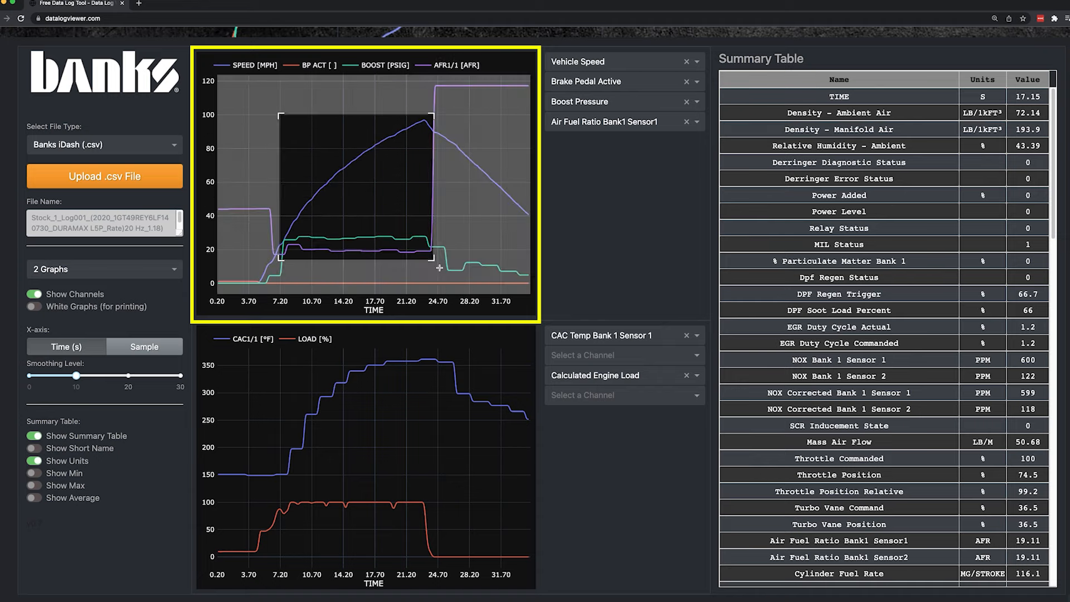
left_click_drag(280, 116, 440, 267)
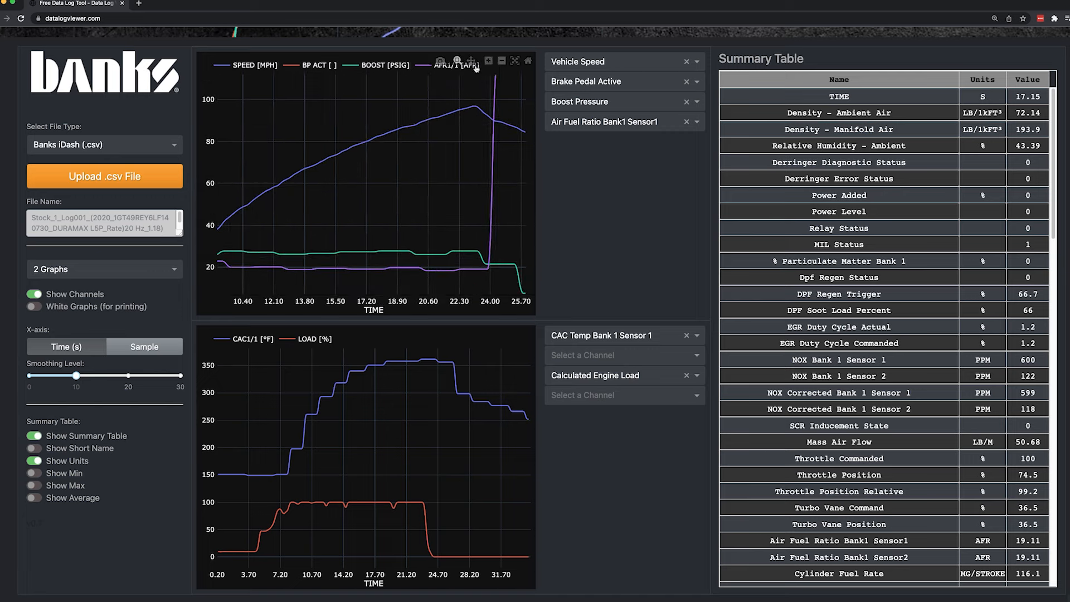
left_click(515, 61)
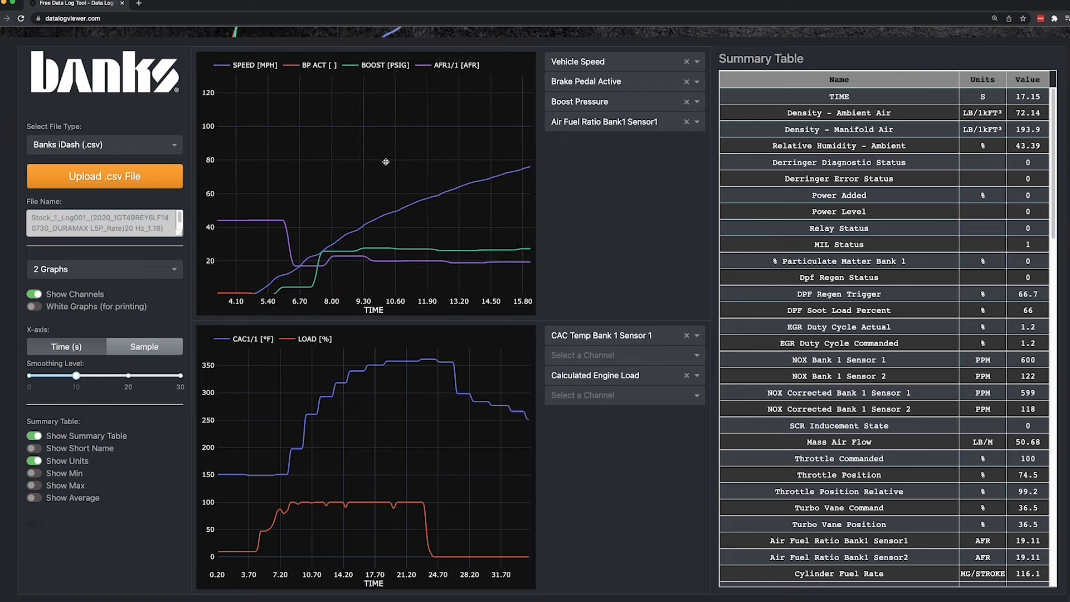
mouse_move(457, 61)
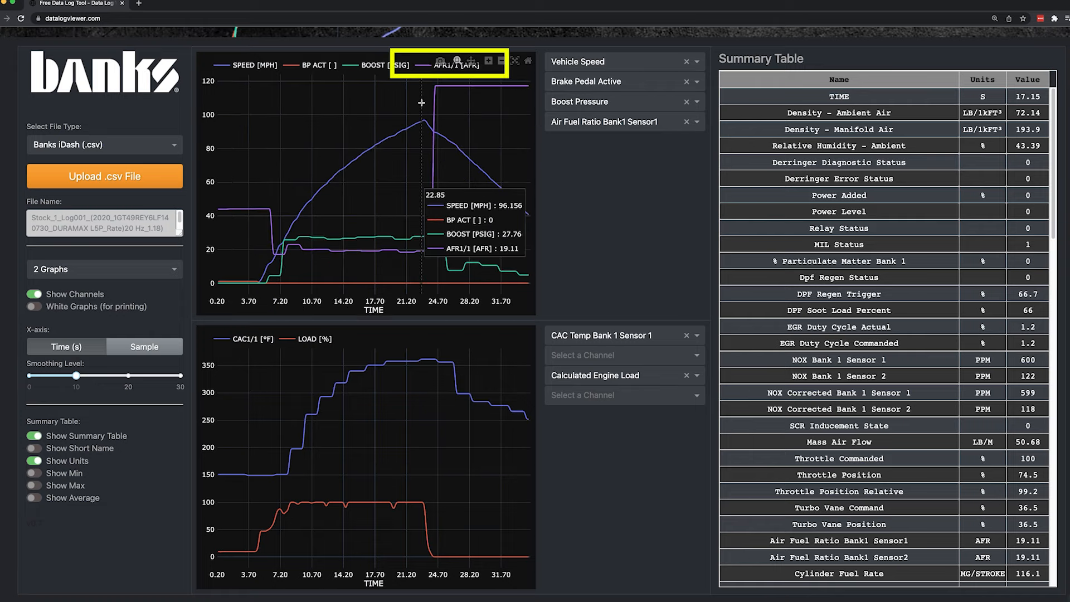
mouse_move(333, 125)
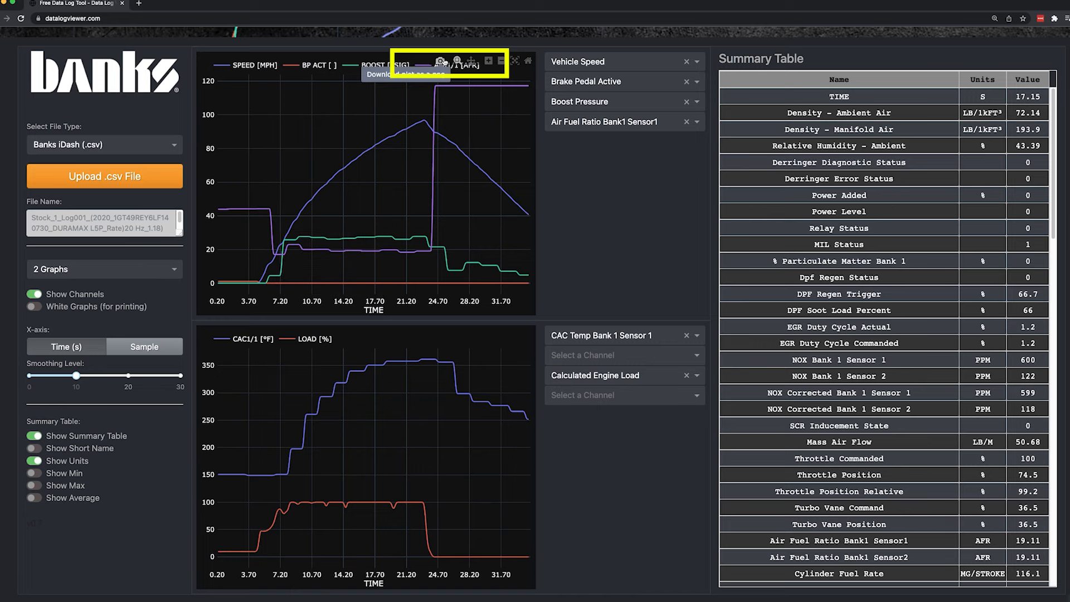
left_click(435, 61)
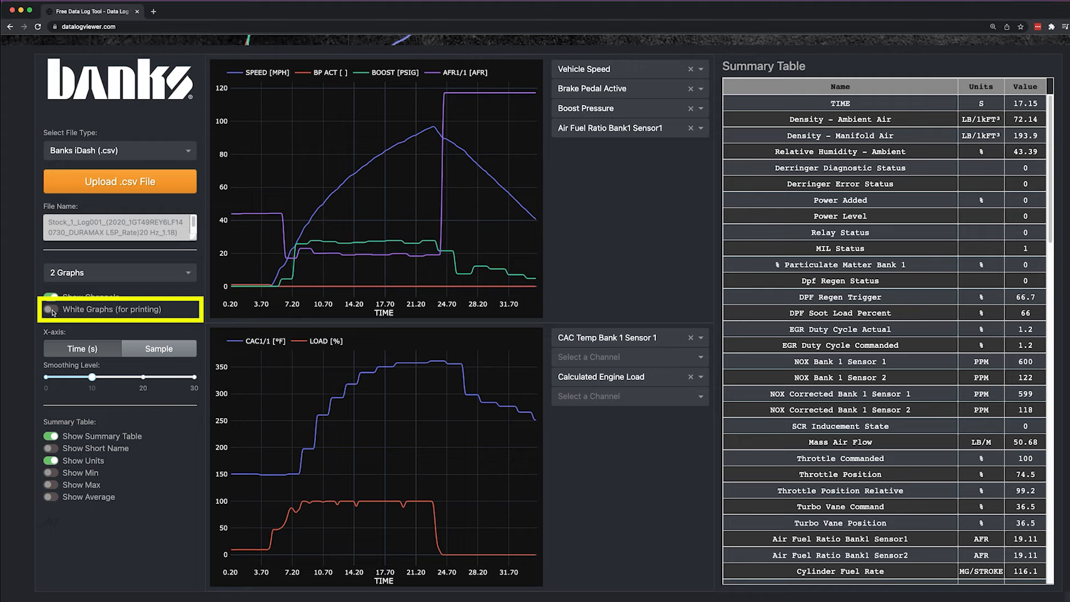
Enable White Graphs for printing, save Graph 1 as a PNG and view the downloaded image.
left_click(52, 310)
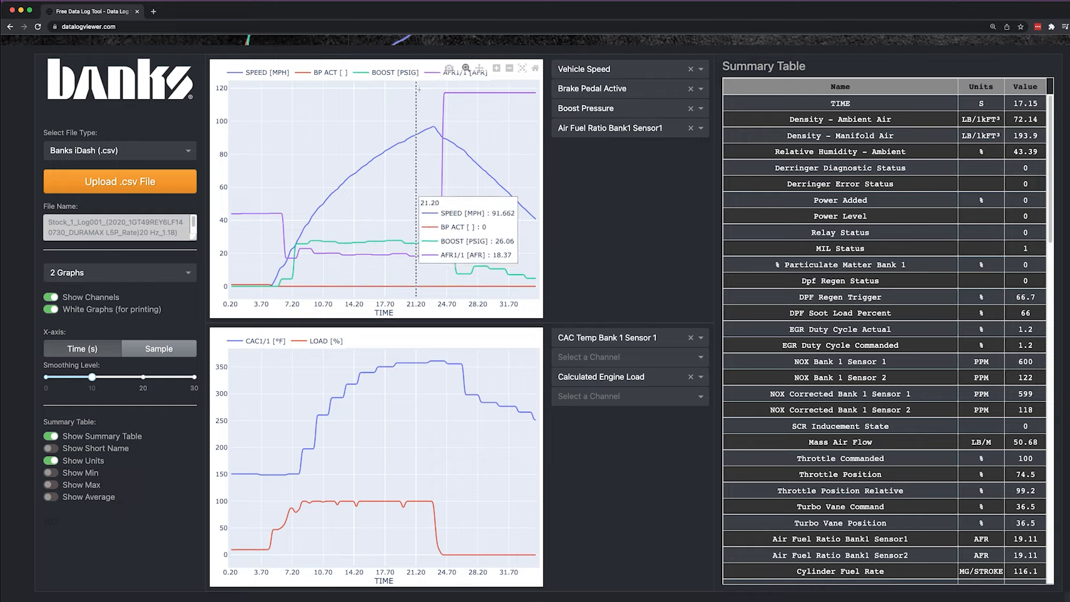
left_click(450, 68)
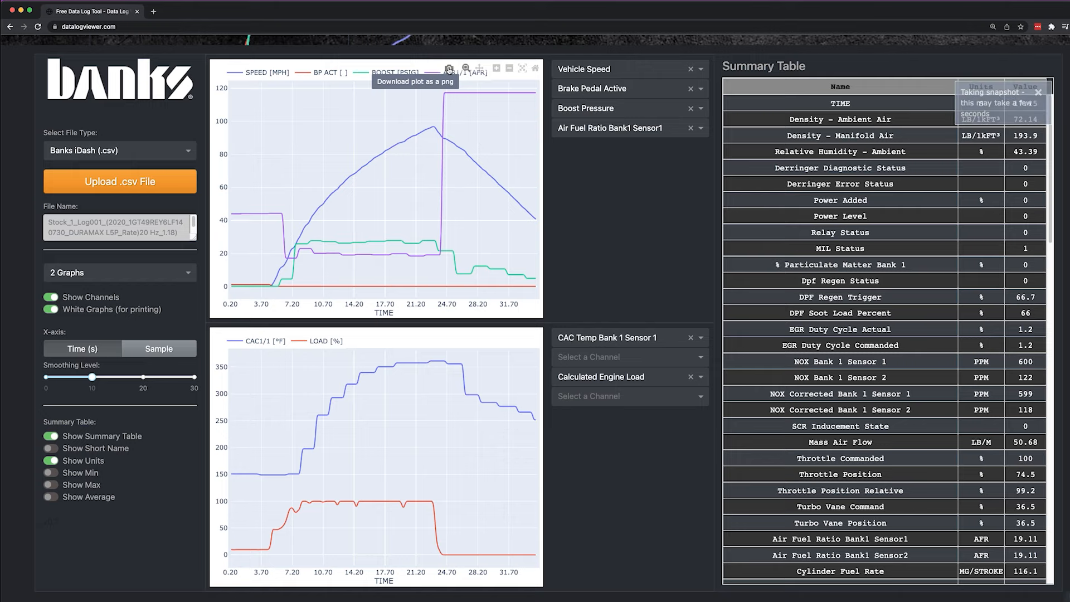
left_click(450, 68)
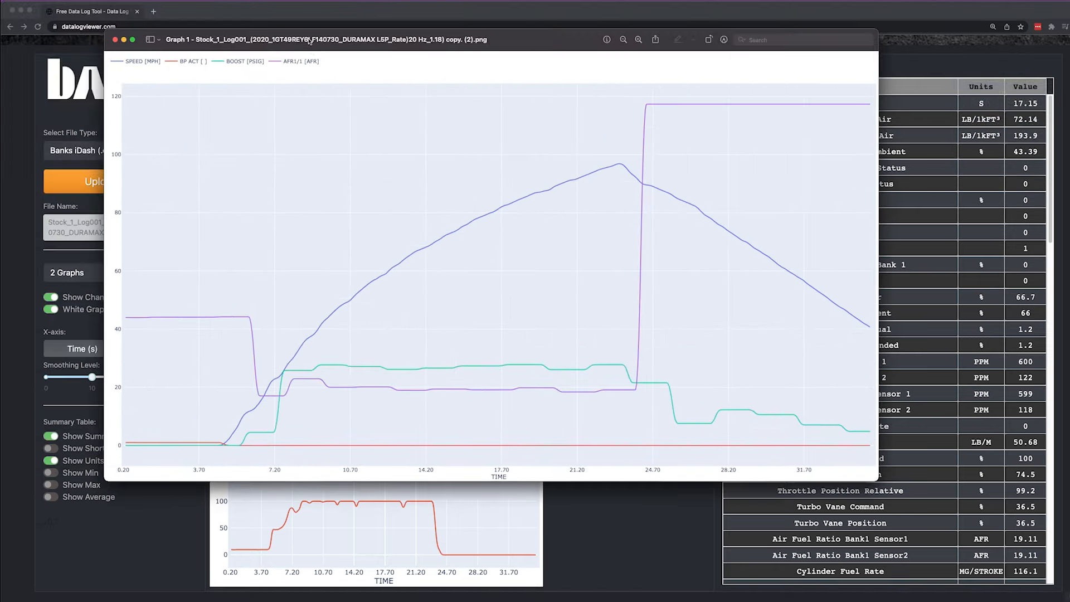
mouse_move(357, 228)
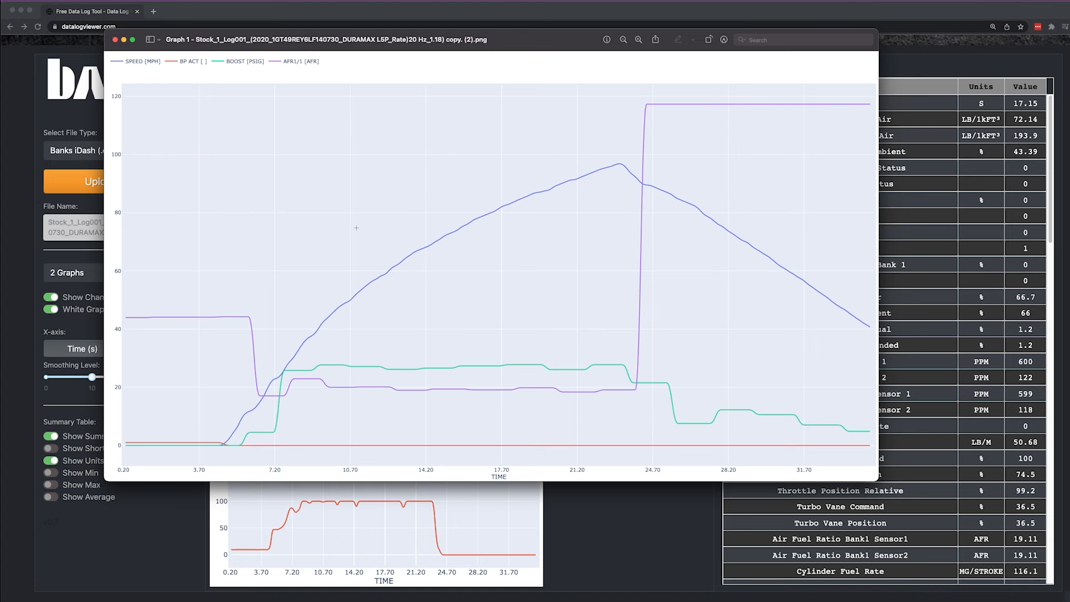
left_click(115, 41)
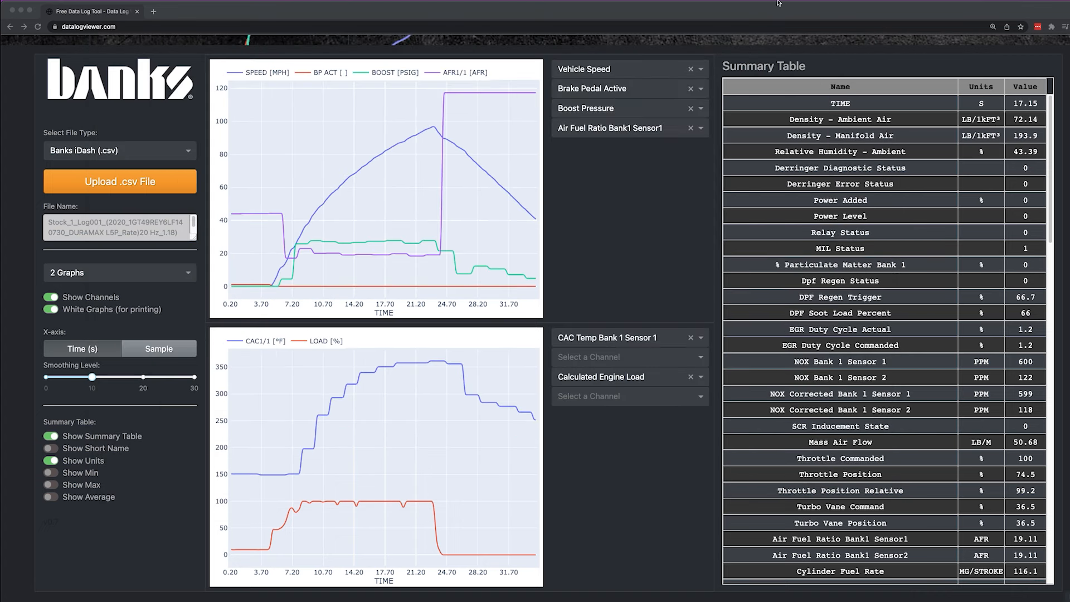